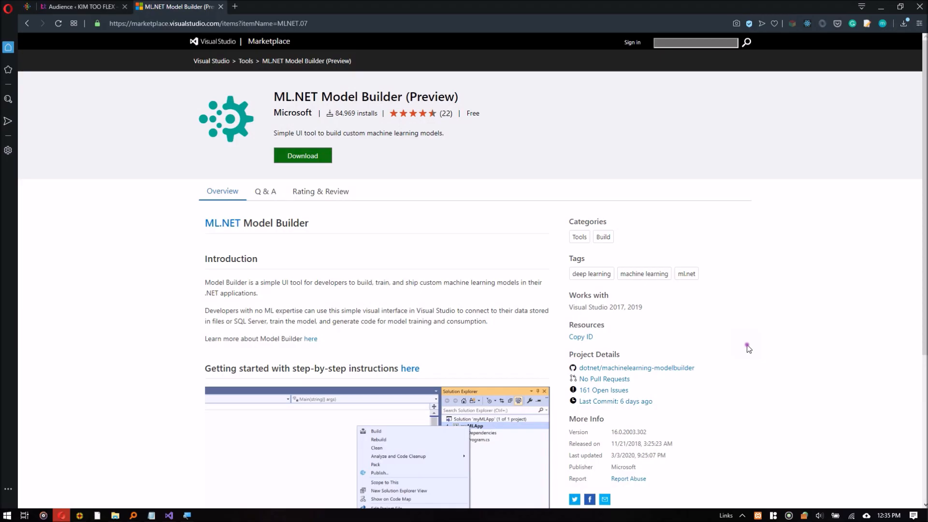
mouse_move(379, 197)
type("VIS")
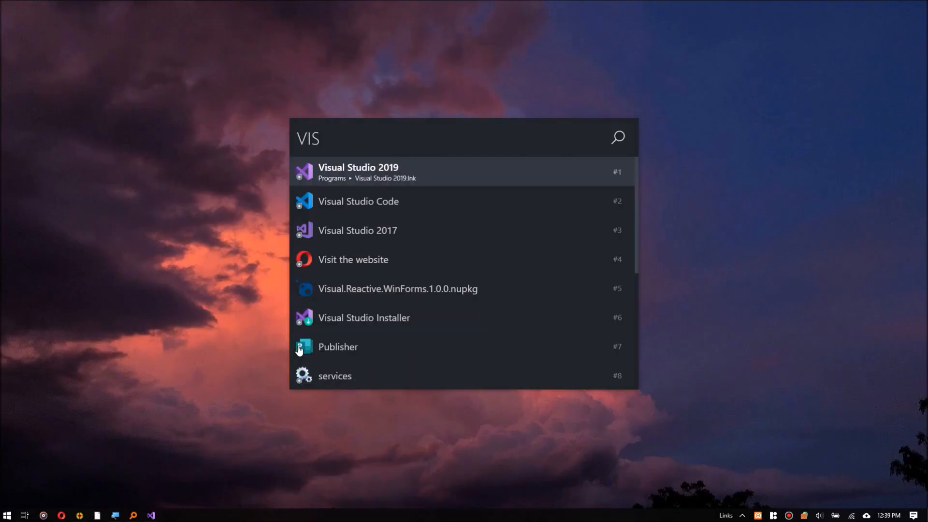
Launch Visual Studio 2019 and start a new Console App (.NET Core) project from recent templates
left_click(358, 172)
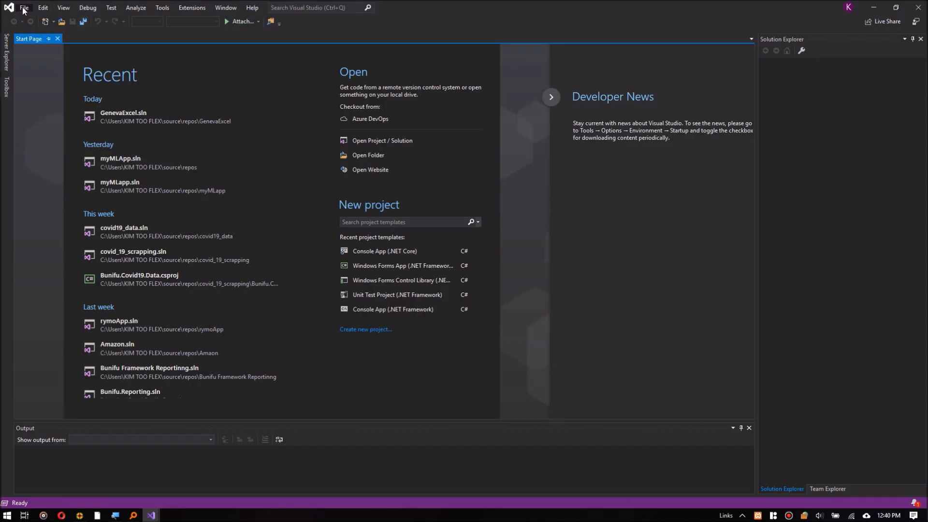
left_click(23, 7)
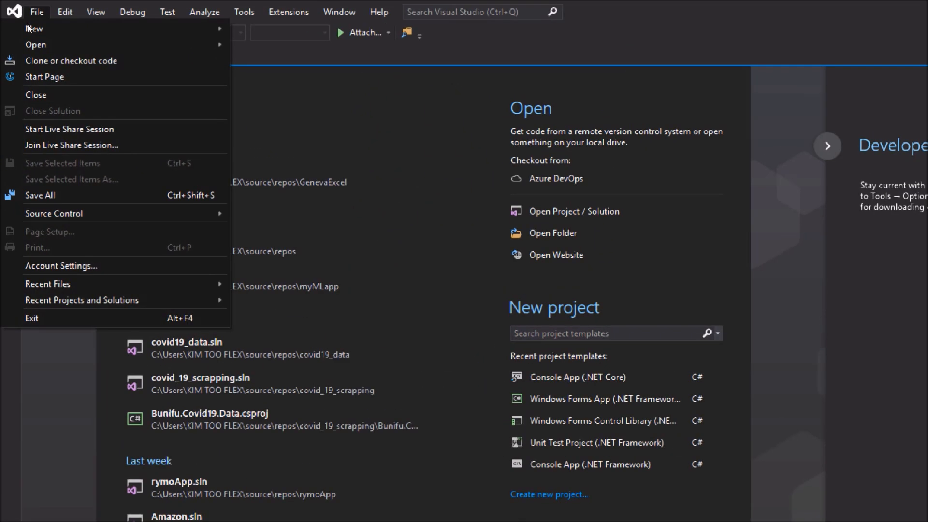
mouse_move(34, 28)
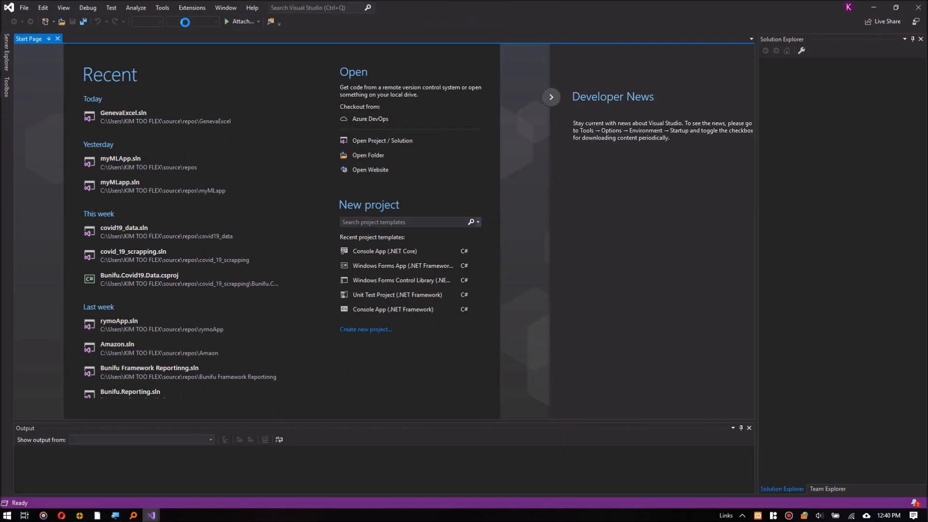
left_click(365, 328)
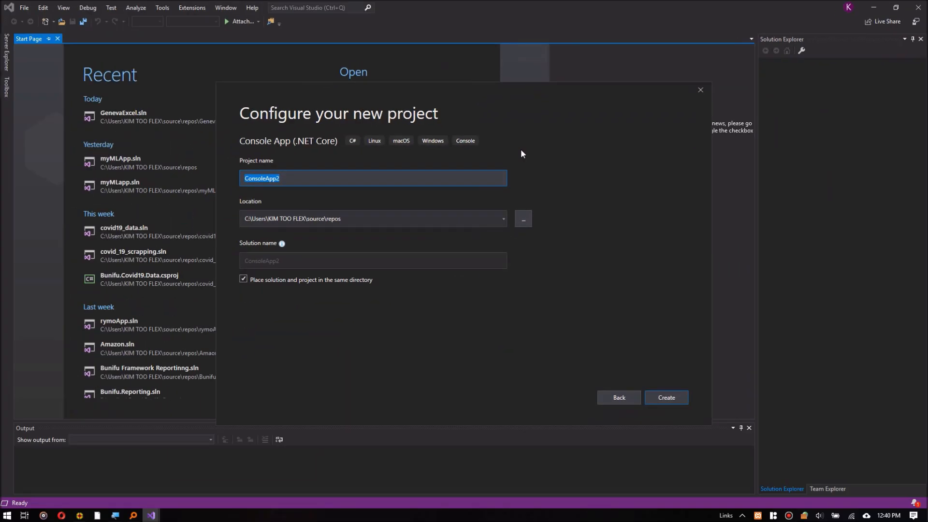
Name the project myMLApp, place solution and project in one directory, and create it
type("MY")
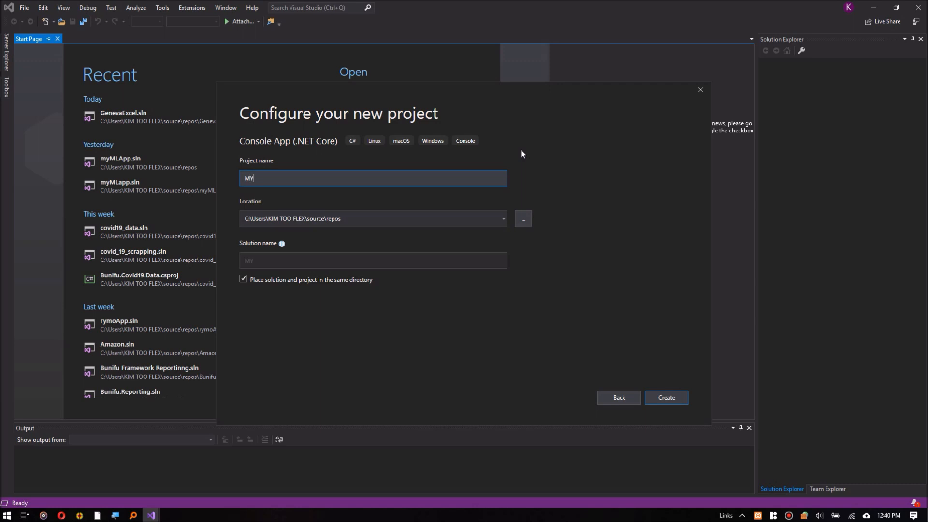
key("Backspace")
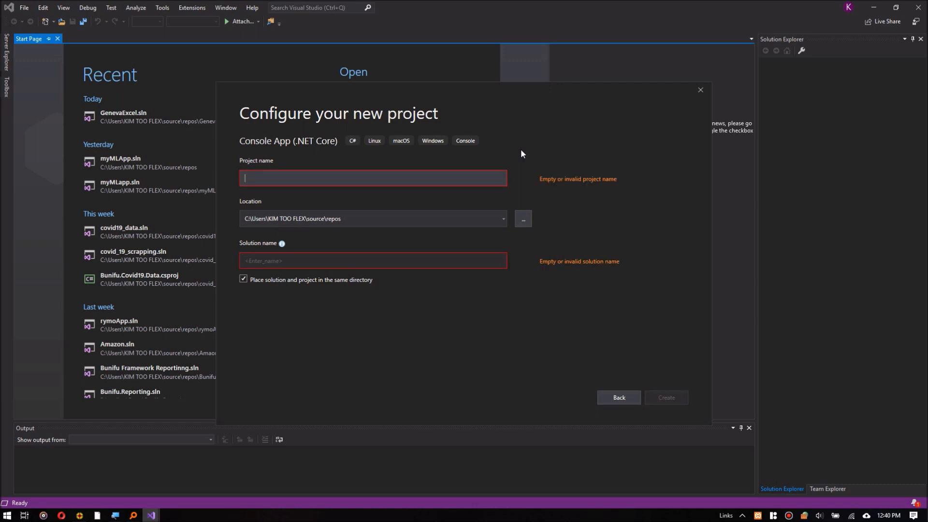
type("myMLApp")
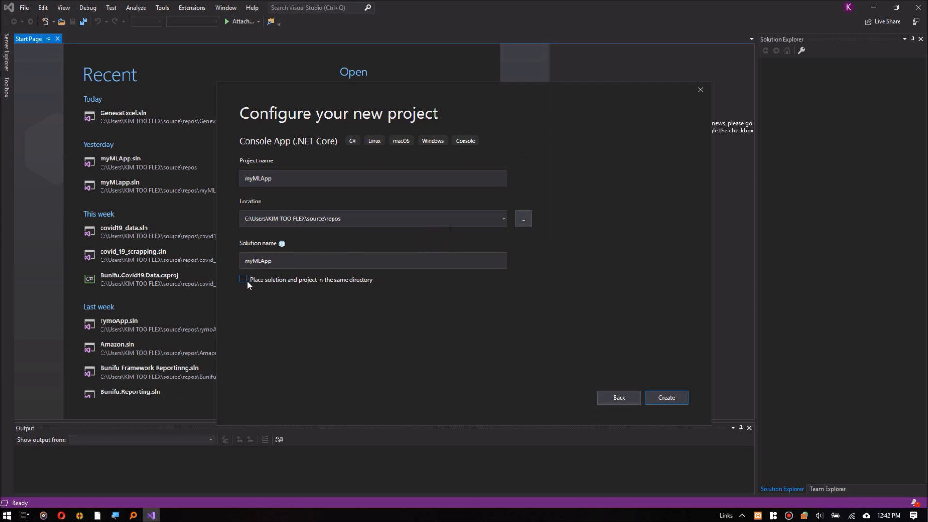
left_click(243, 279)
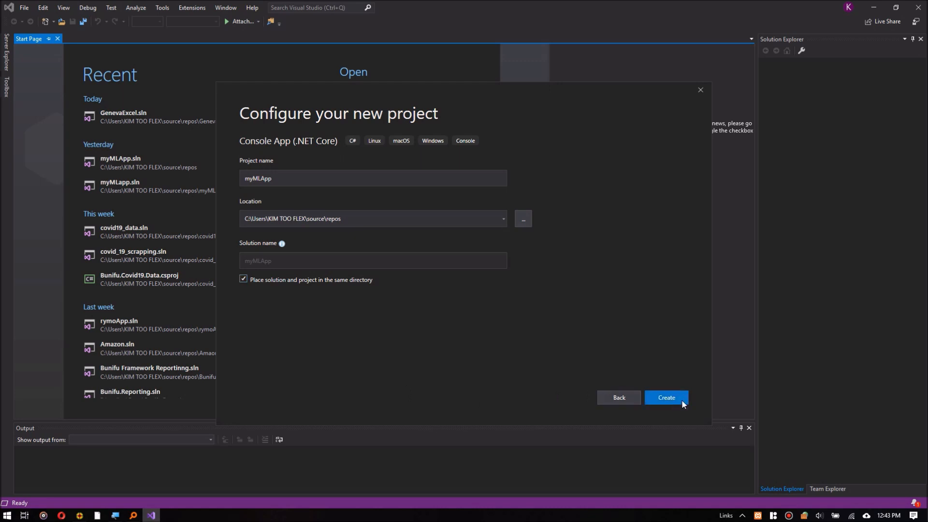
left_click(665, 397)
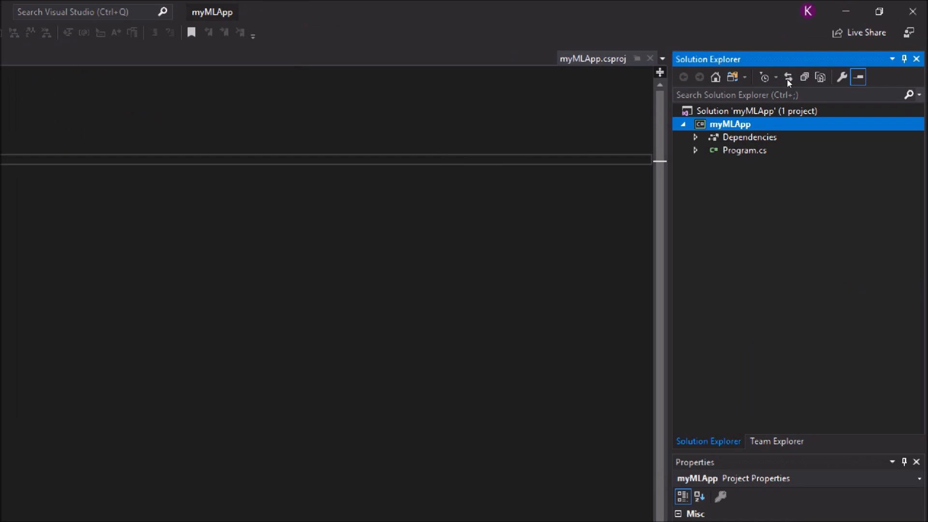
Add Machine Learning to the myMLApp project to launch ML.NET Model Builder
right_click(731, 124)
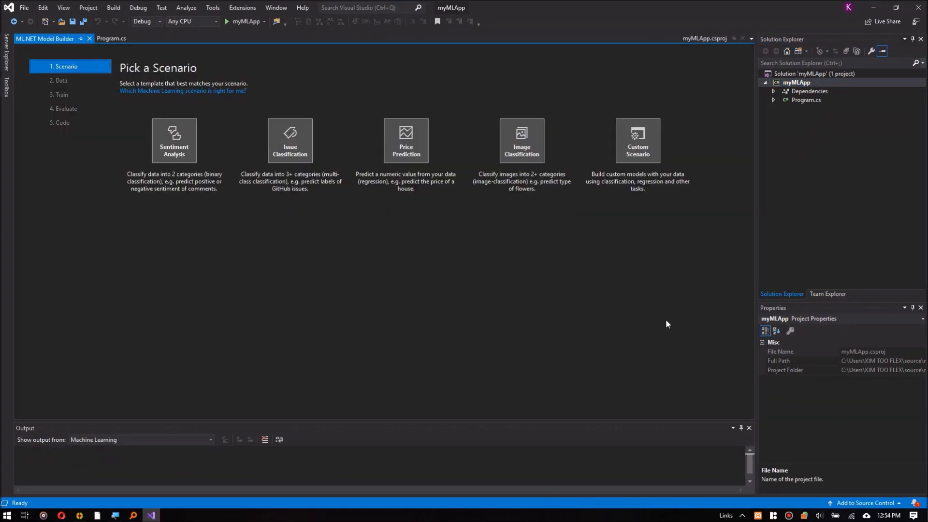
mouse_move(132, 57)
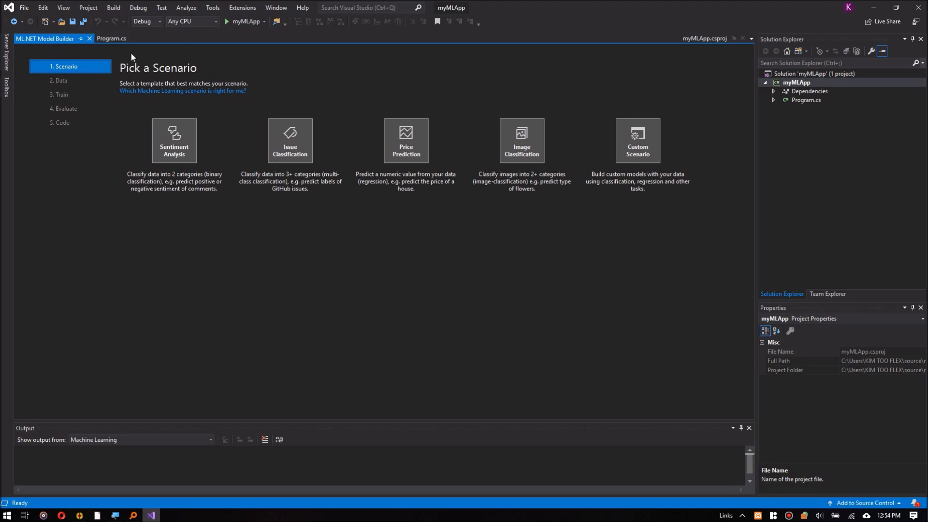
mouse_move(44, 37)
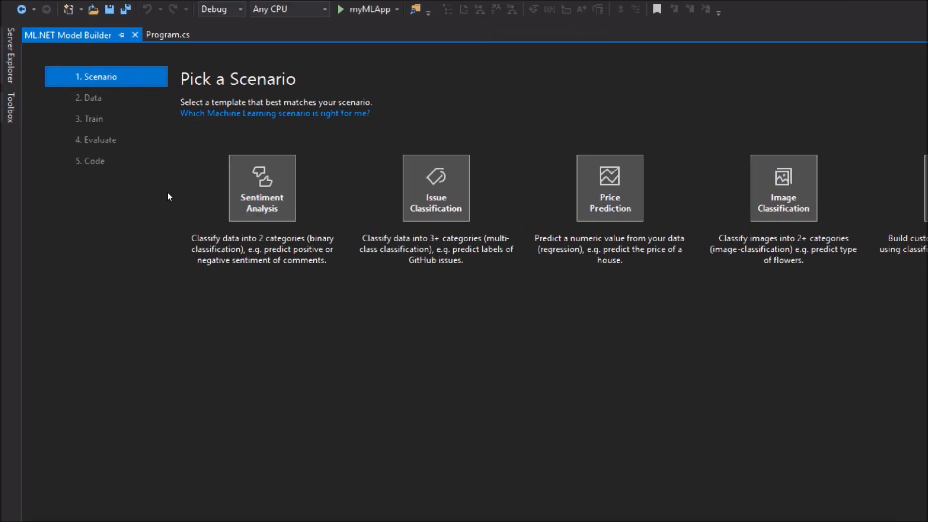
mouse_move(189, 191)
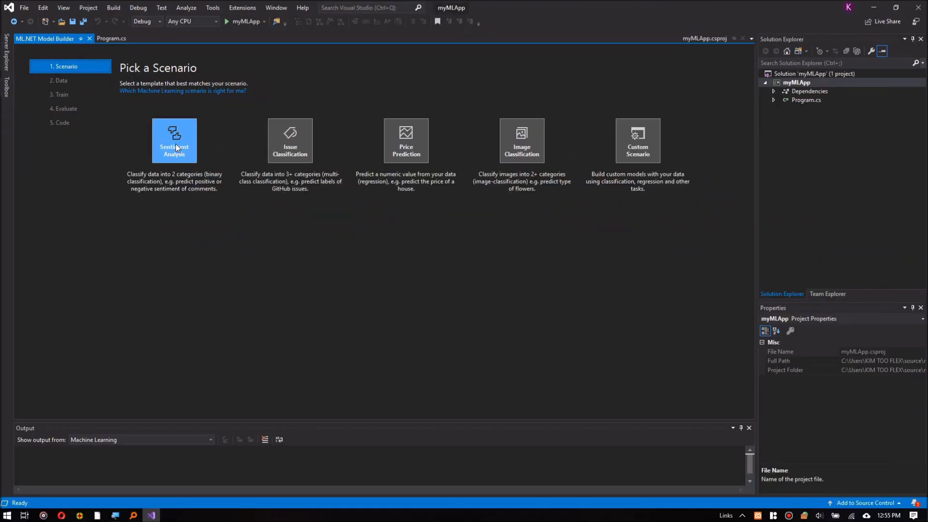
Choose Sentiment Analysis, inspect wikipedia-reviews.tsv in the dataset folder, and return to Add data
left_click(174, 140)
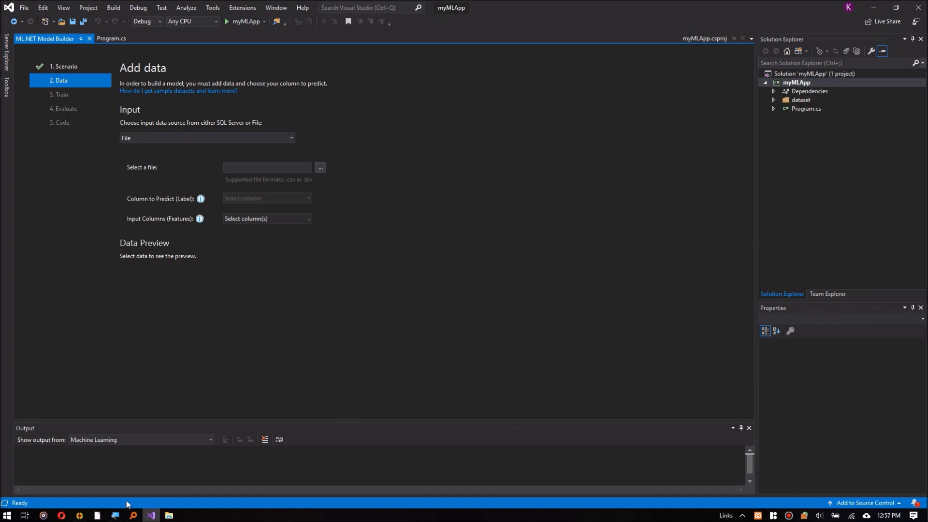
left_click(320, 168)
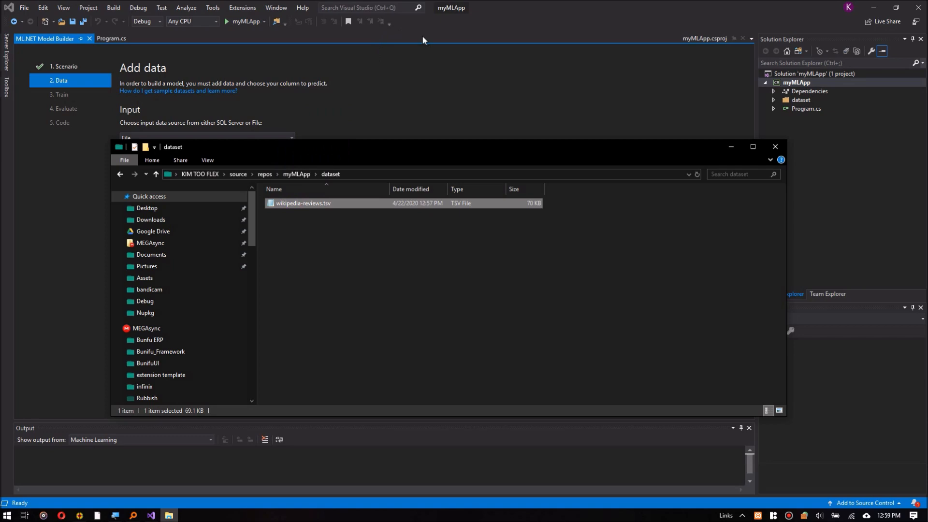
double_click(303, 203)
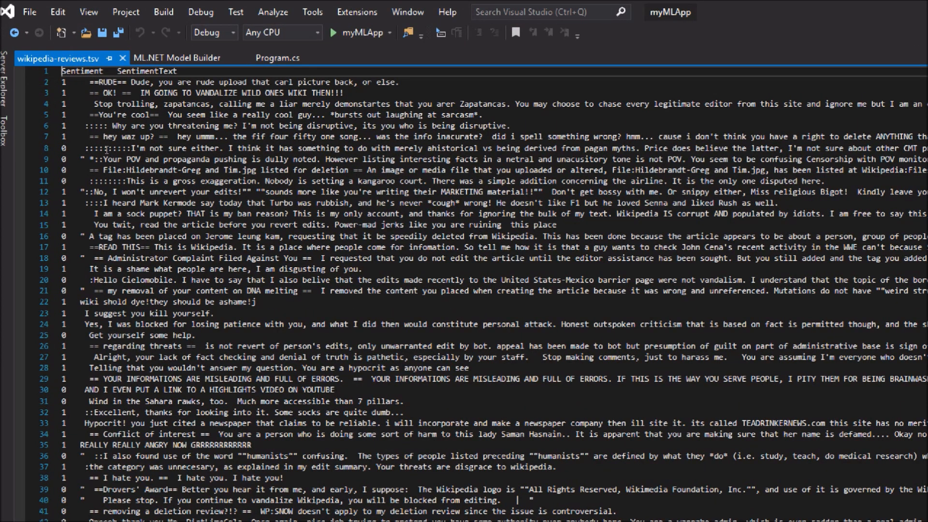
scroll("down", 3)
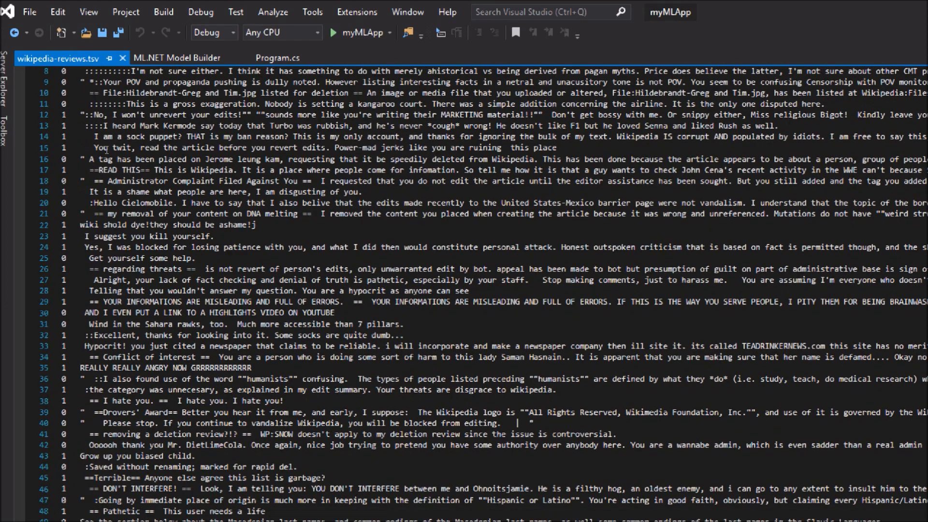
scroll("down", 3)
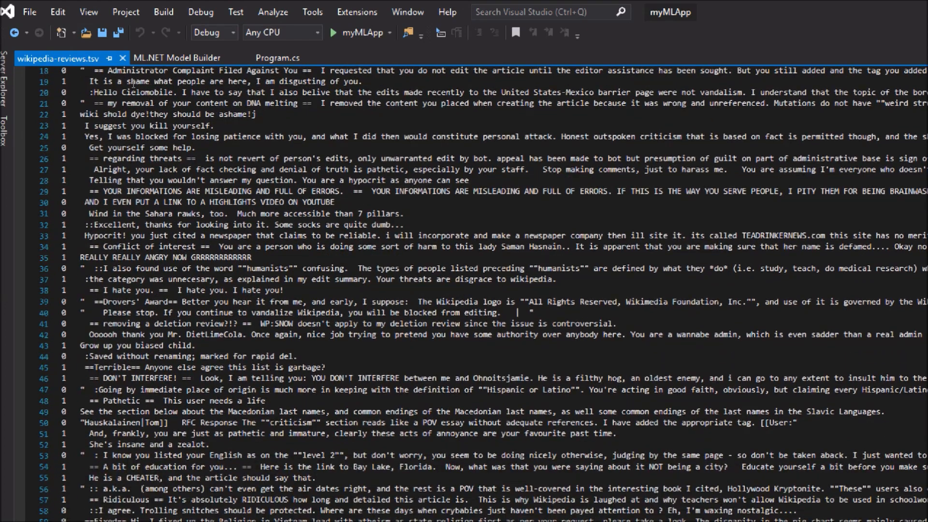
scroll("down", 3)
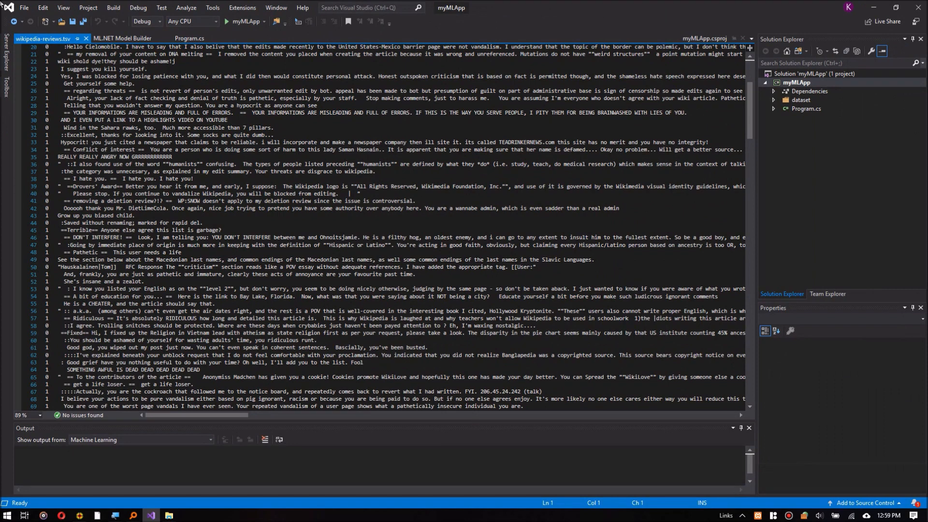
left_click(123, 38)
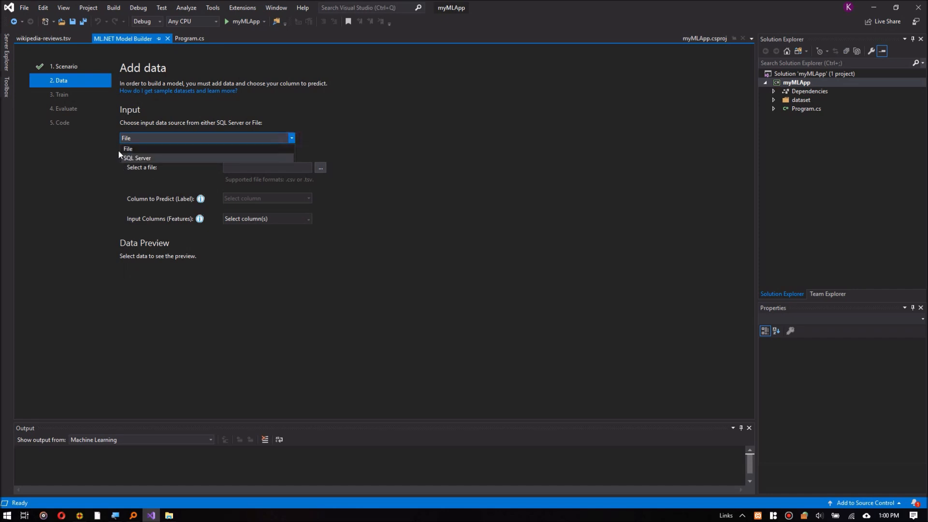
left_click(127, 149)
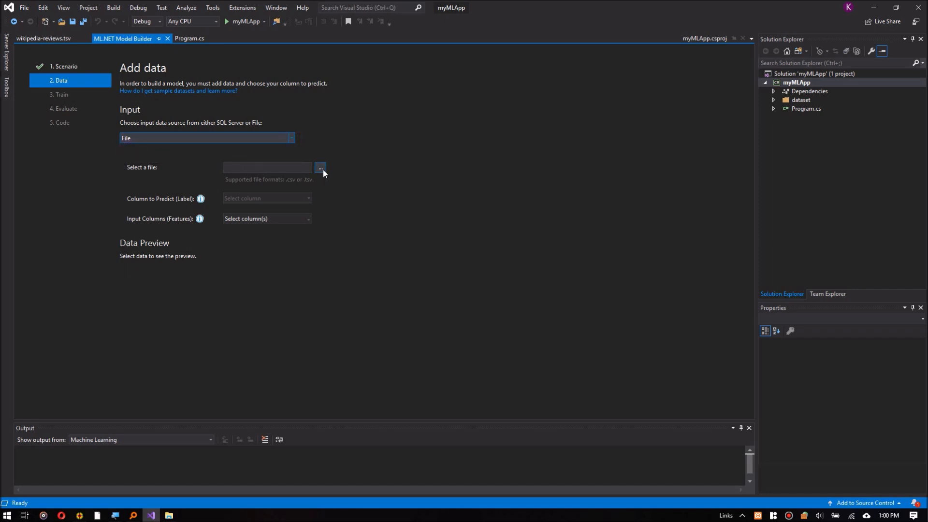
left_click(320, 167)
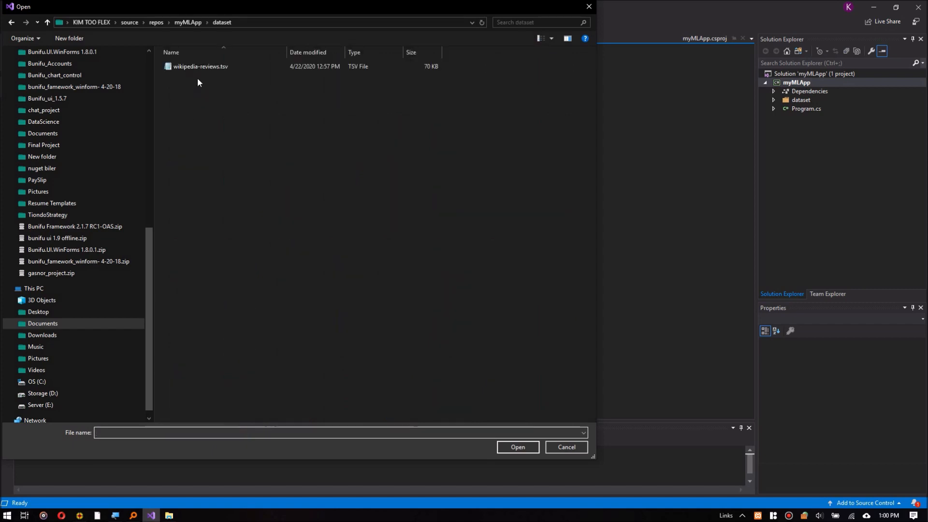
left_click(516, 446)
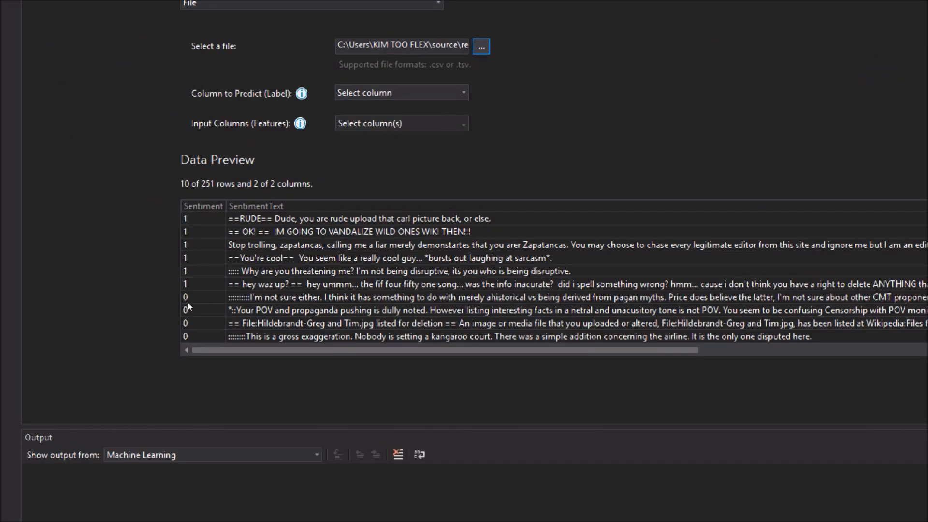
mouse_move(127, 286)
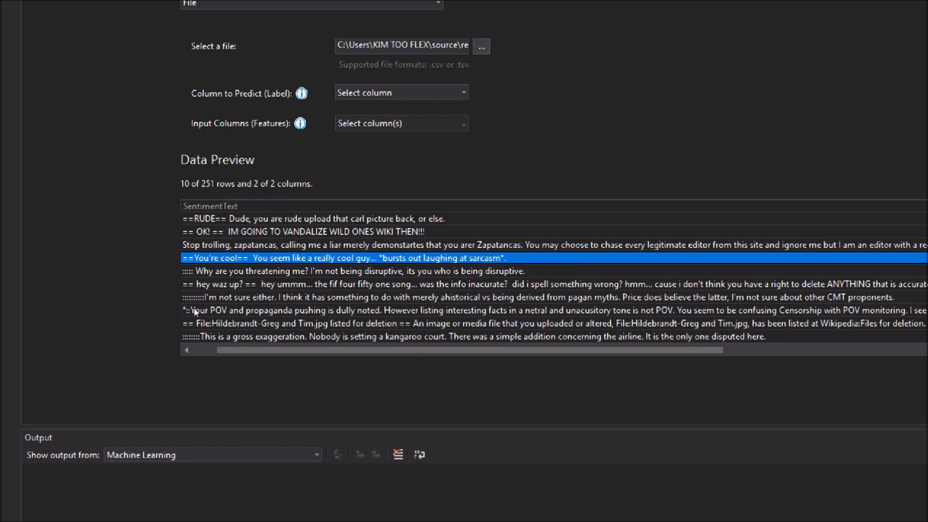
scroll("down", 3)
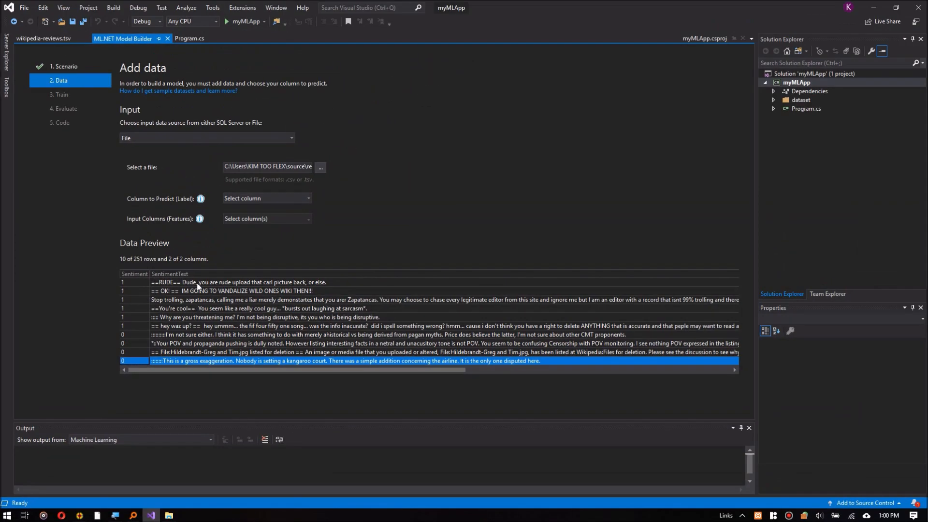
mouse_move(295, 263)
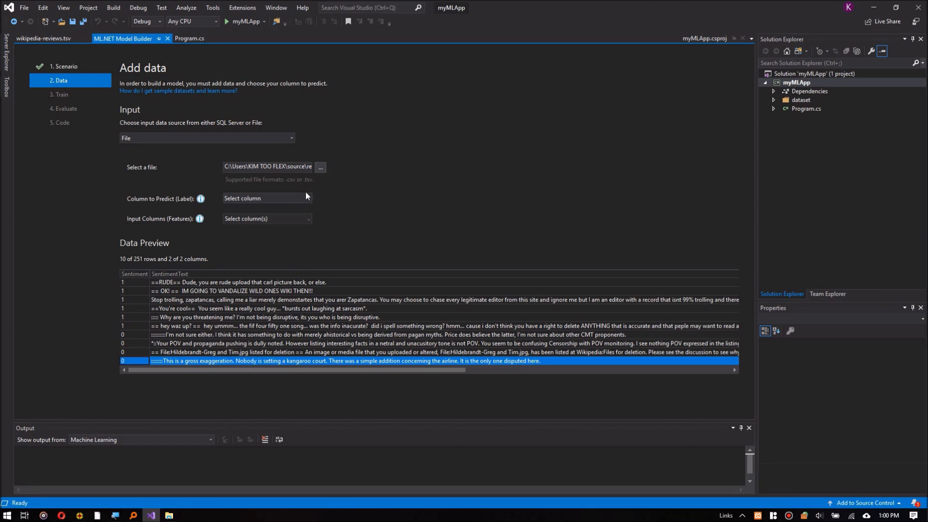
Set Sentiment as the column to predict, keeping SentimentText as the input feature
left_click(265, 197)
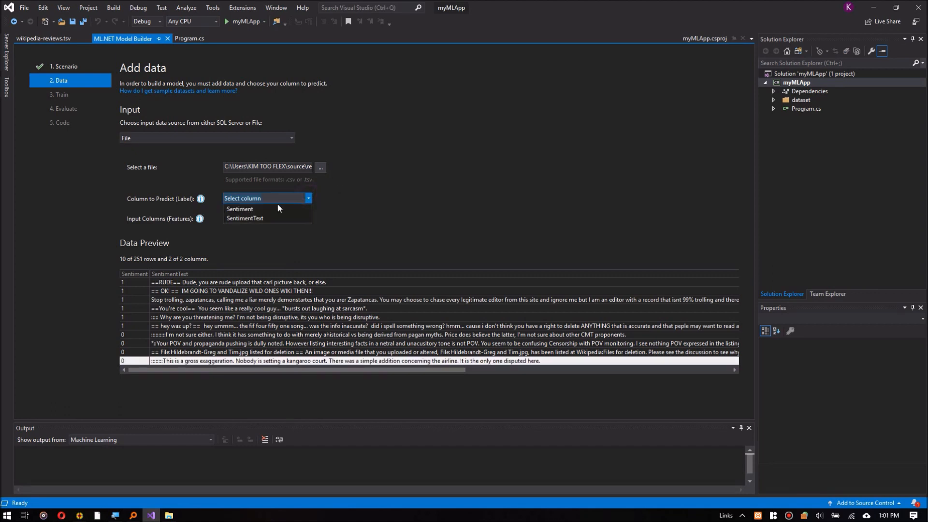
left_click(238, 209)
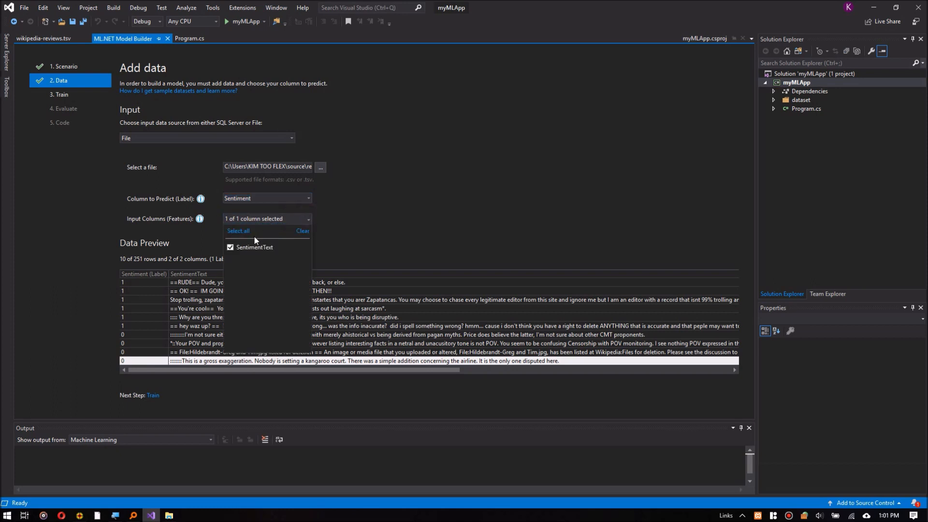
mouse_move(370, 236)
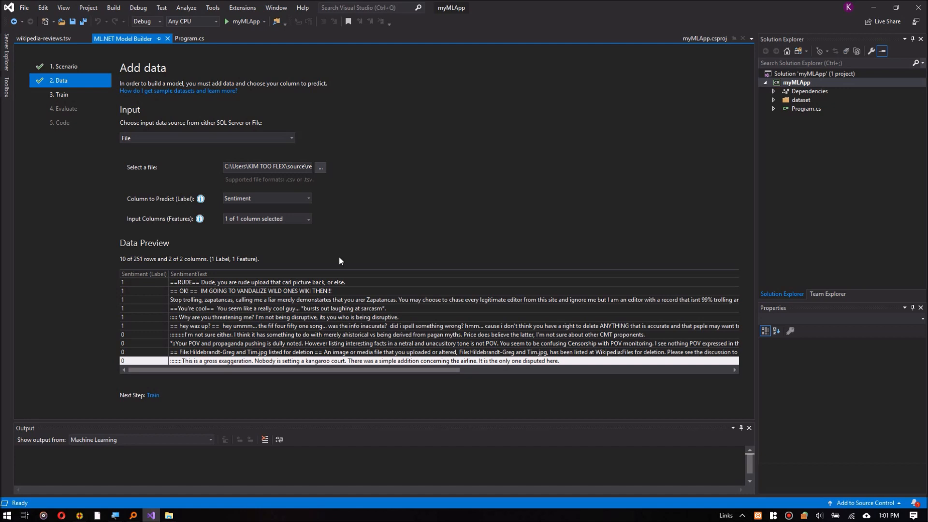
mouse_move(175, 202)
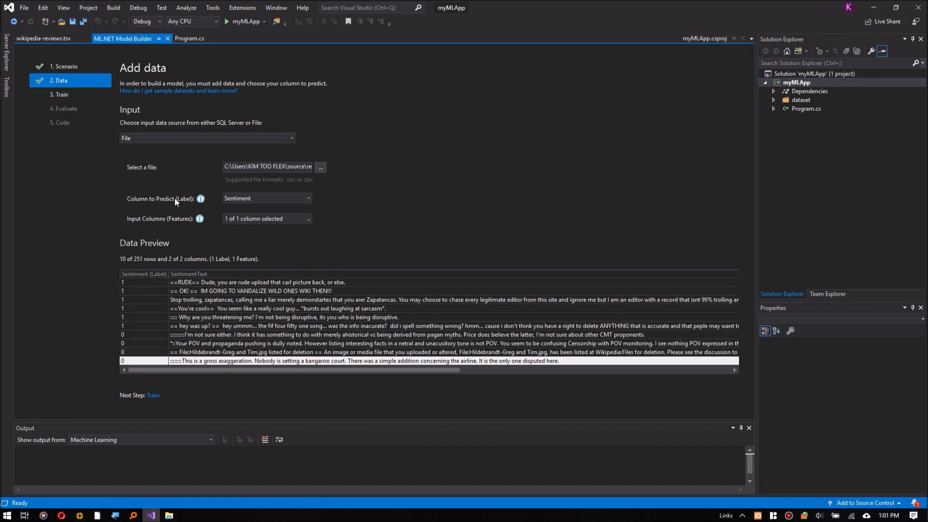
mouse_move(200, 198)
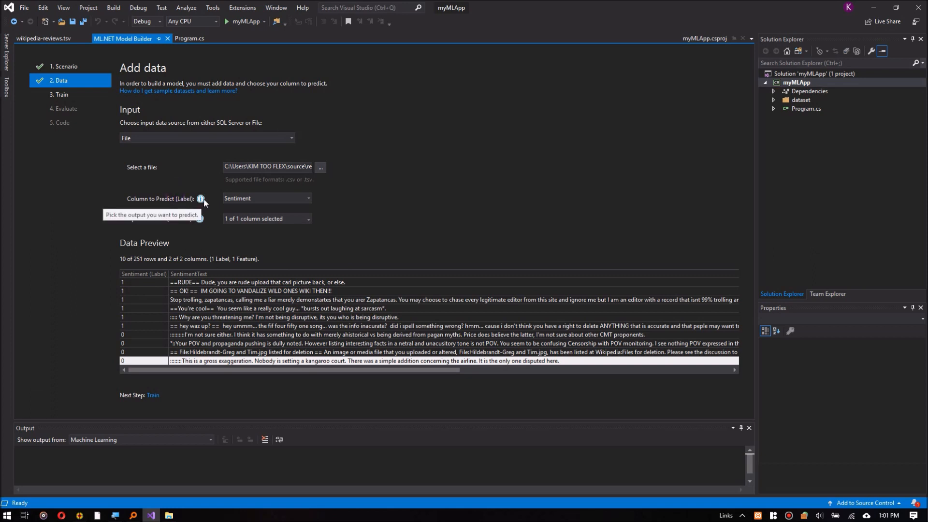
mouse_move(200, 219)
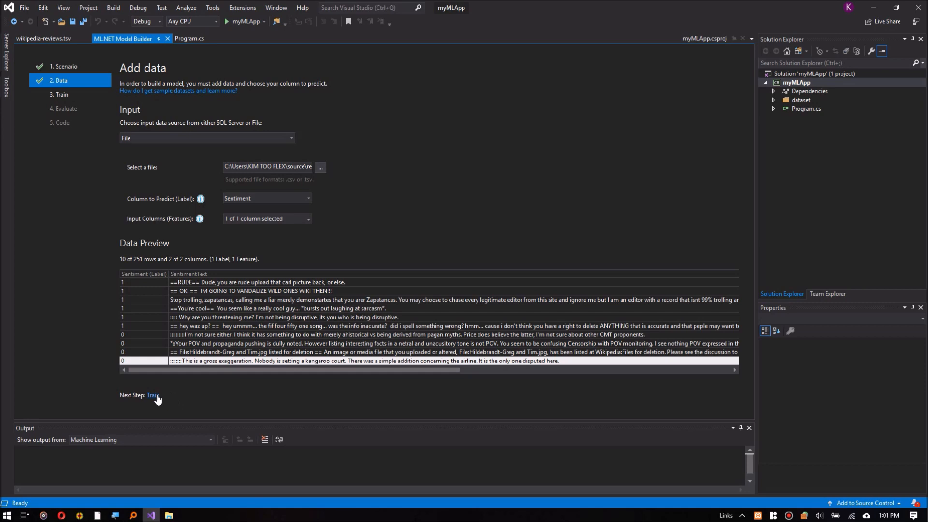
Train for 10 seconds, reaching 68.29% with AveragedPerceptronBinary, then move to Evaluate
left_click(152, 395)
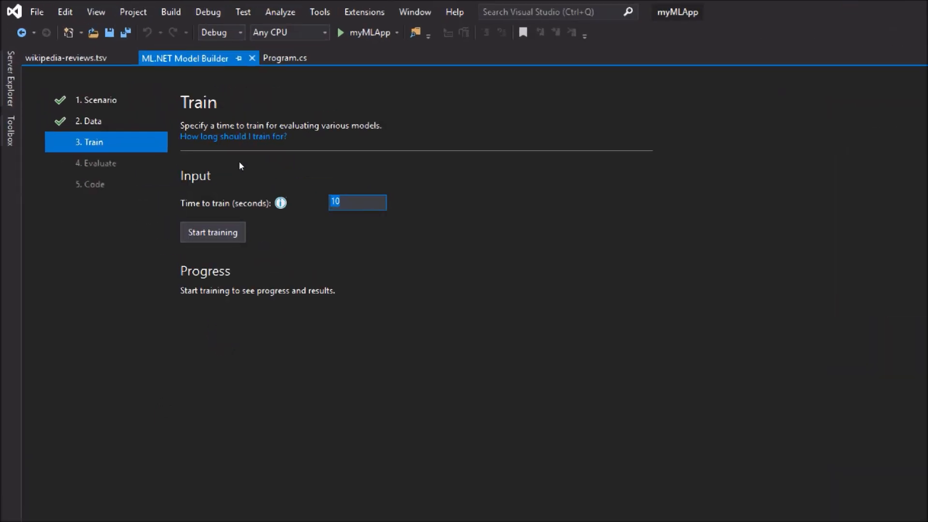
mouse_move(233, 155)
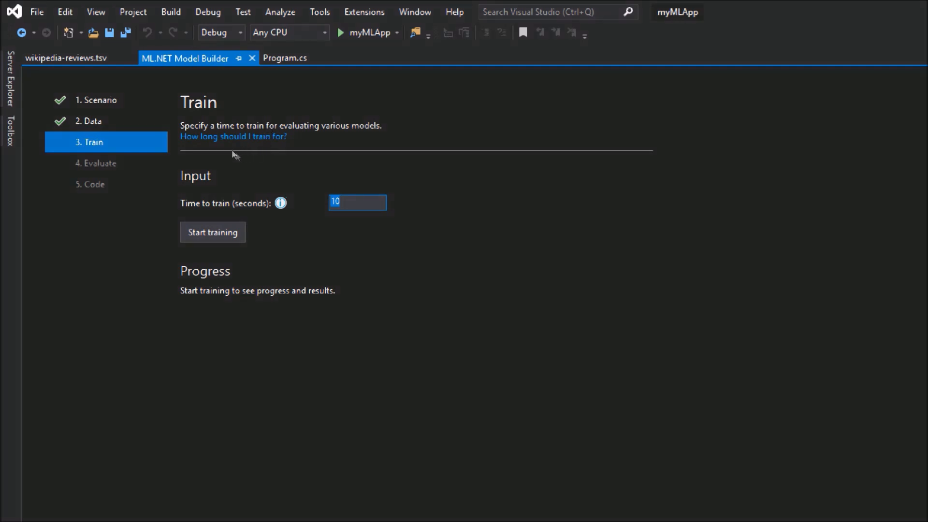
mouse_move(245, 154)
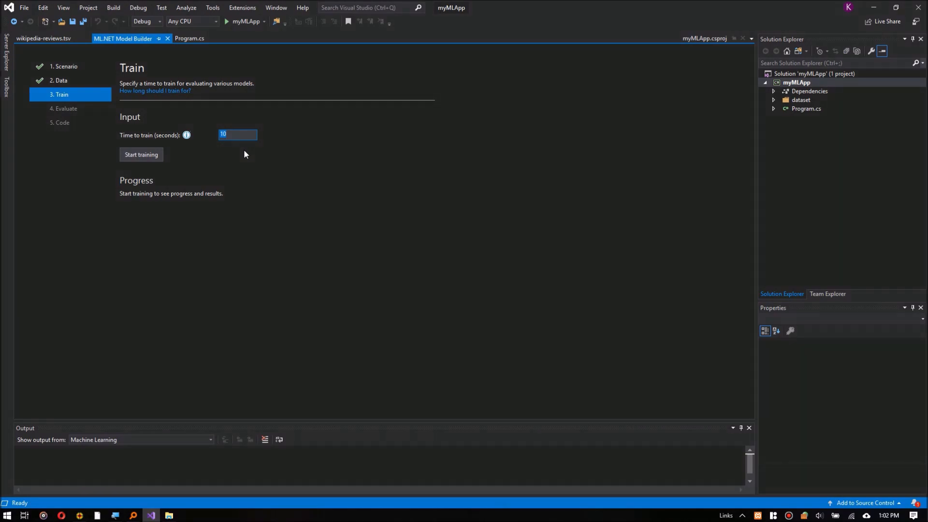
left_click(141, 155)
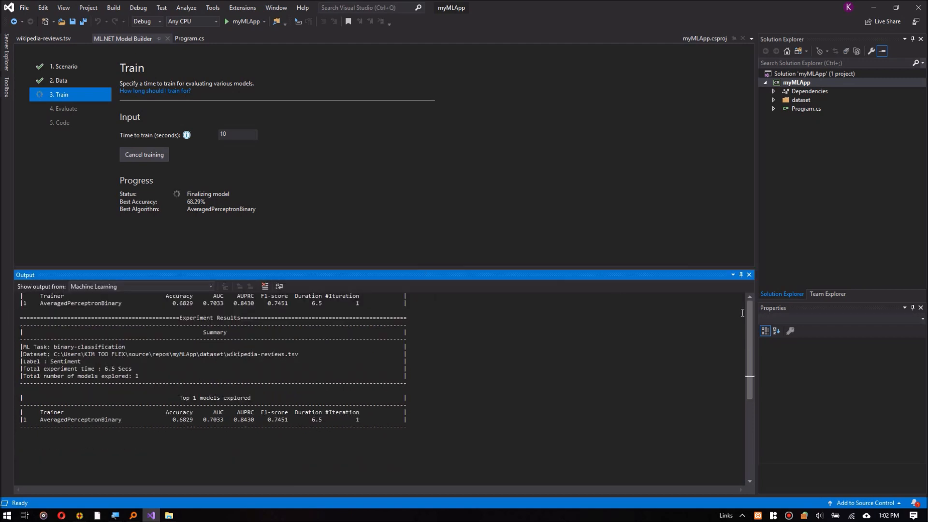
scroll("down", 3)
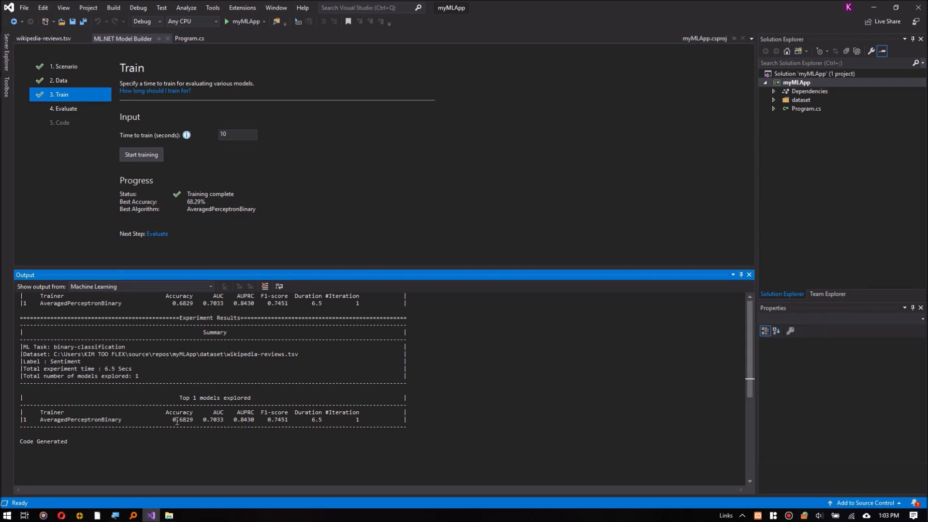
mouse_move(284, 456)
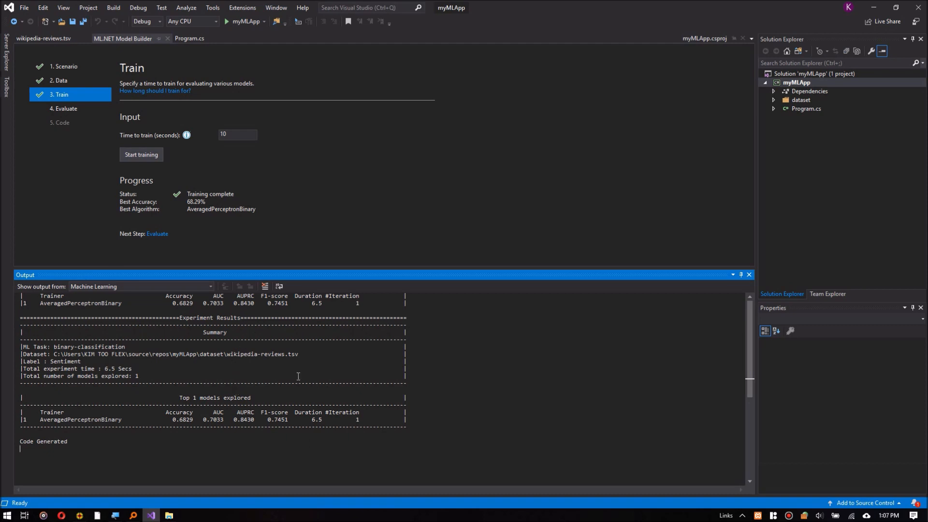
left_click(157, 233)
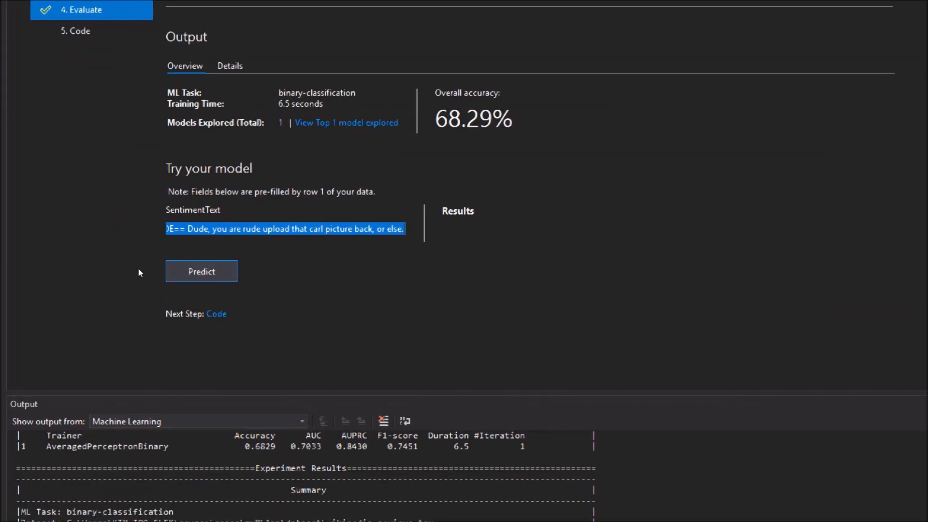
Predict toxicity for the pre-filled row-1 comment, then for 'Thank you guy'
left_click(201, 271)
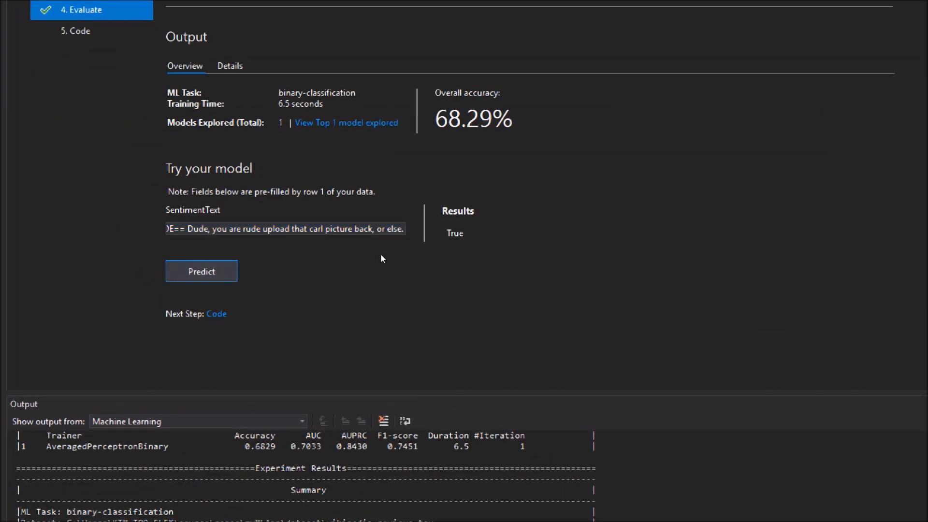
mouse_move(241, 253)
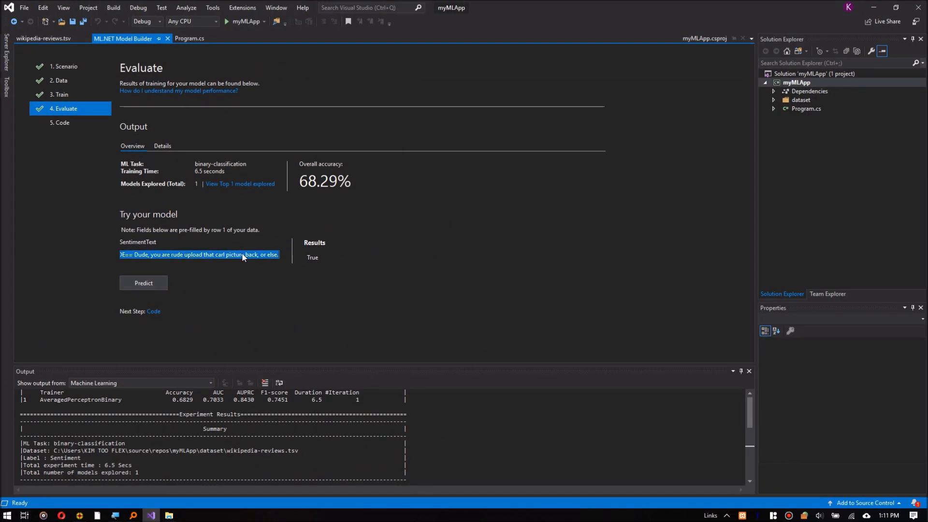
key("Delete")
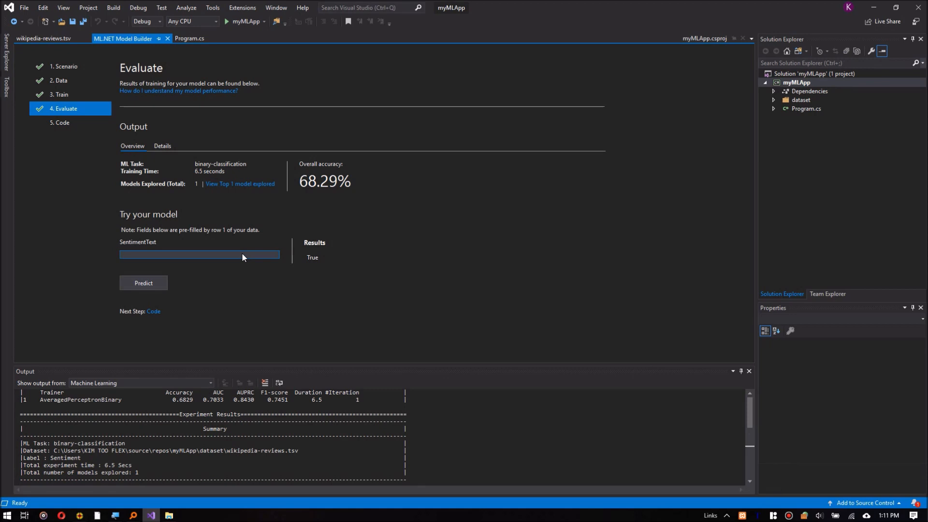
type("Thank you guys for watching")
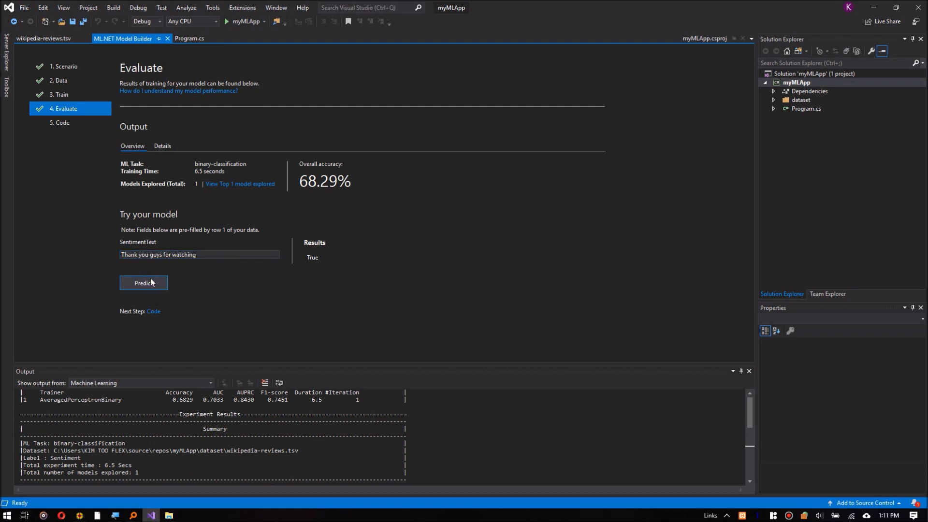
left_click(222, 255)
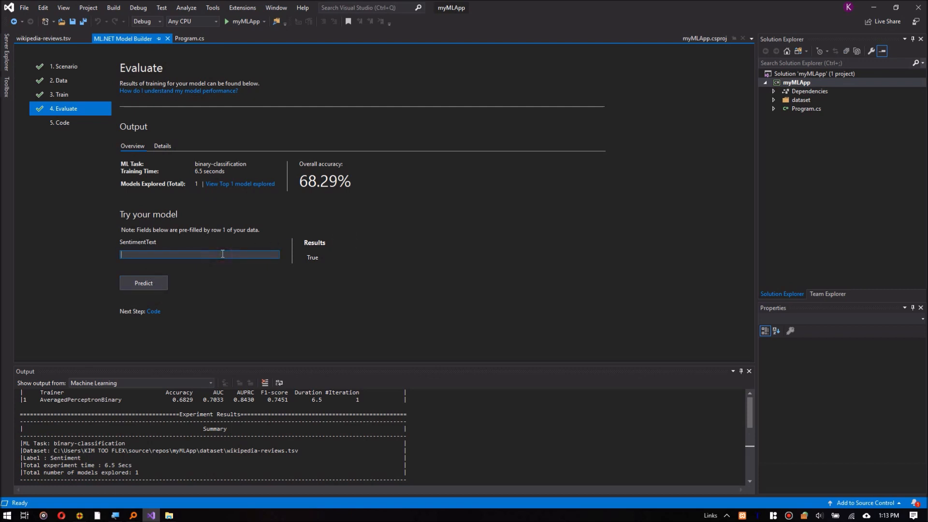
Predict ':Saved without re', enter 'I hate you. I hate you', and proceed to the Code step
type(":Saved without renaming; marked for rapid del.")
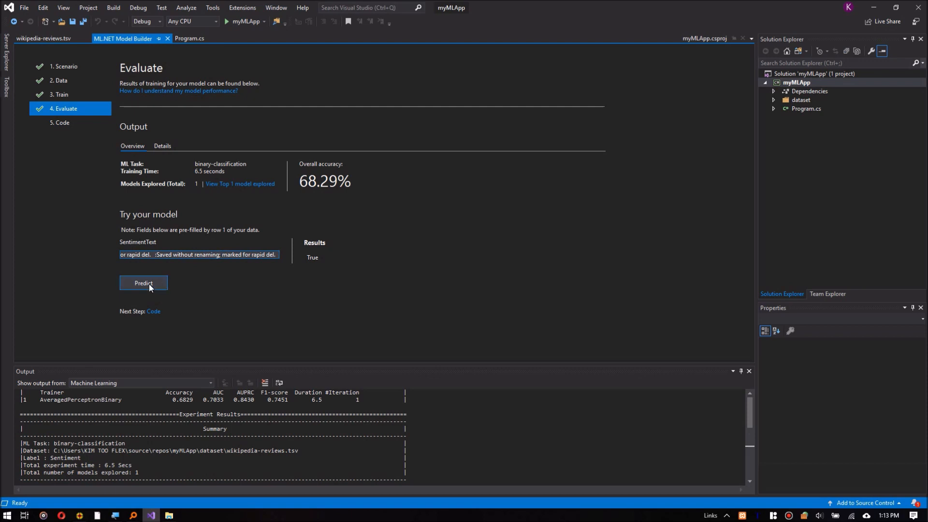
left_click(143, 282)
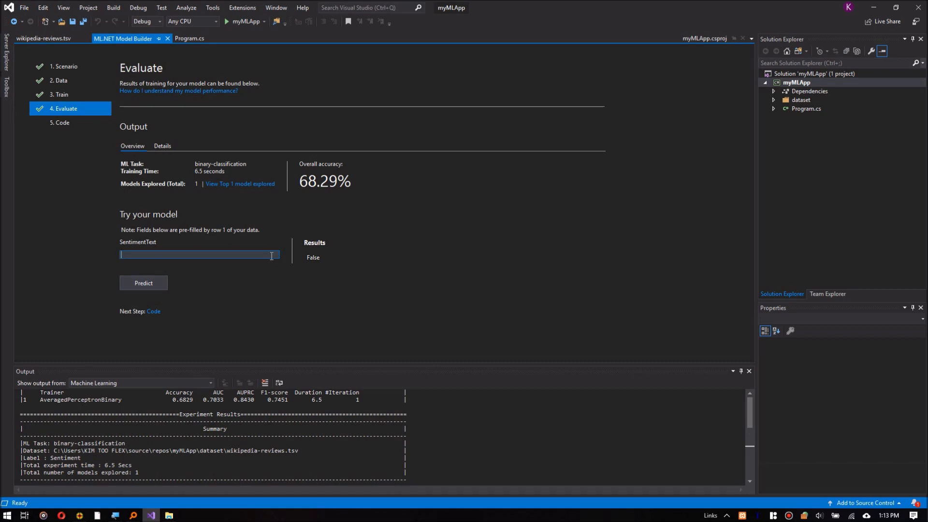
type("1")
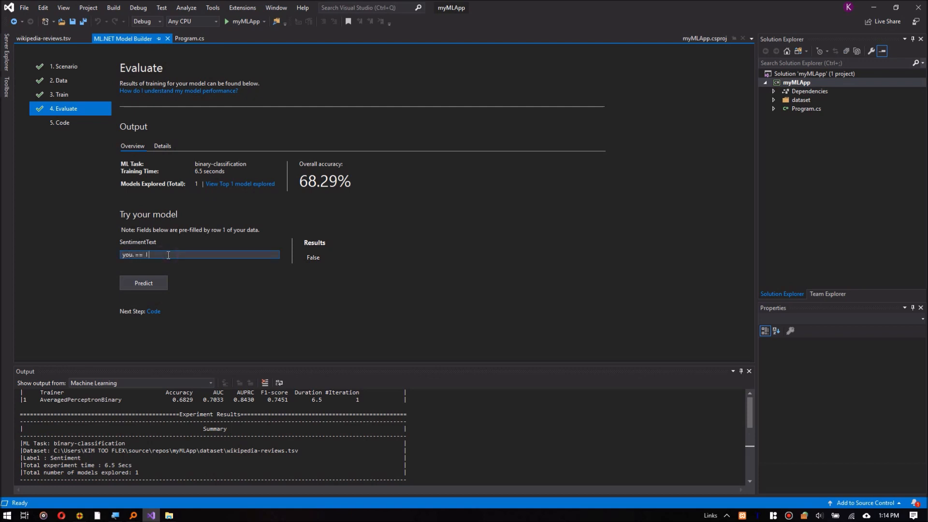
type("I hate you. I hate you!")
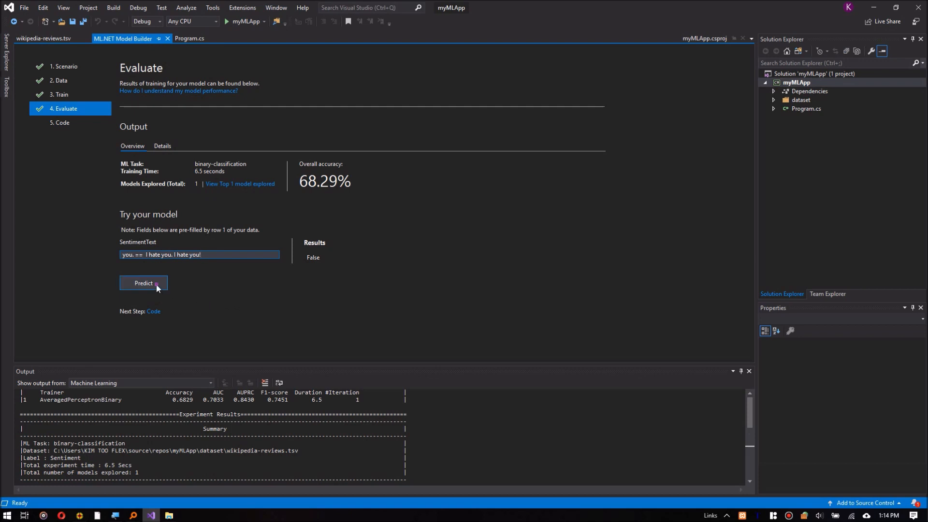
left_click(143, 283)
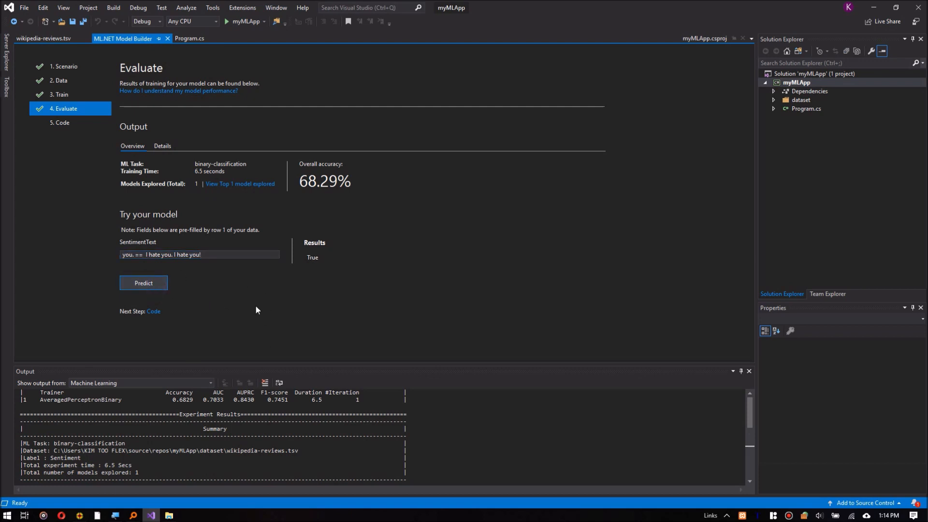
mouse_move(190, 307)
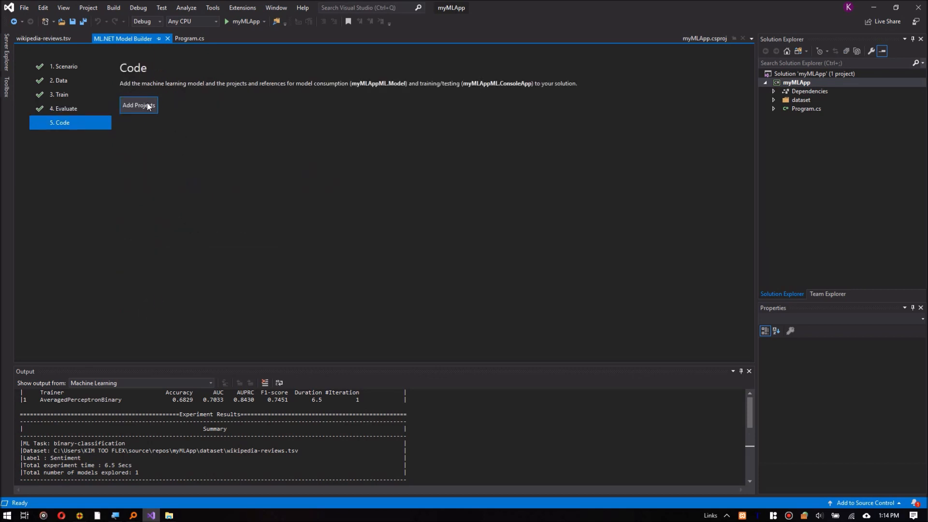
Add the generated myMLAppML projects and review the Model project file and ConsumeModel.cs
left_click(138, 104)
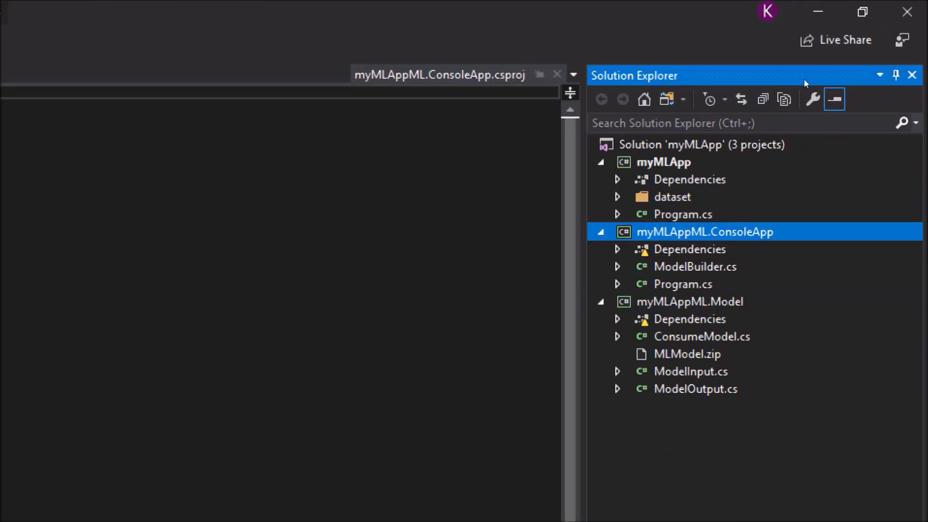
left_click(663, 162)
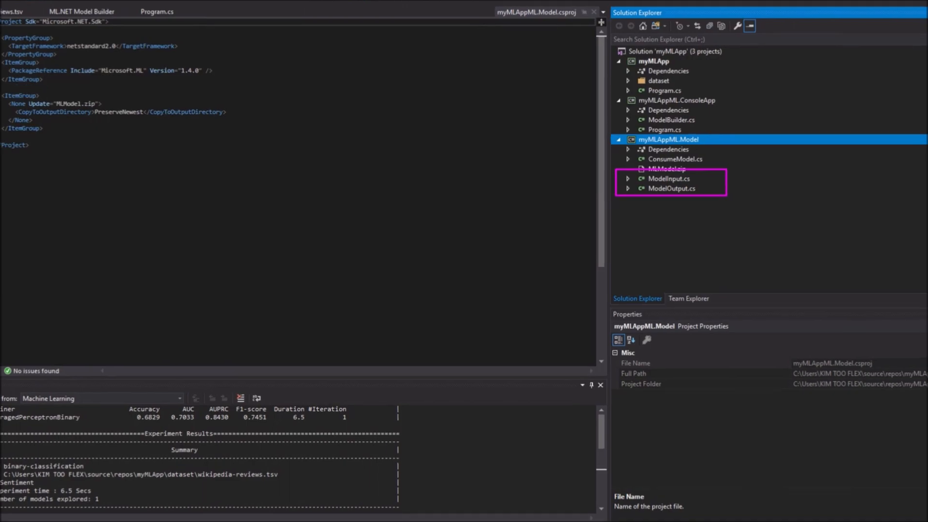
double_click(675, 158)
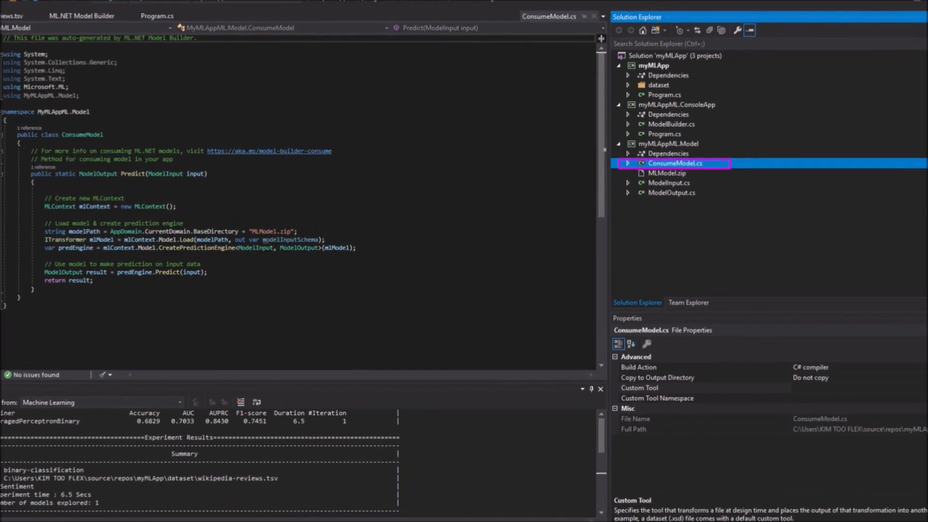
left_click(656, 173)
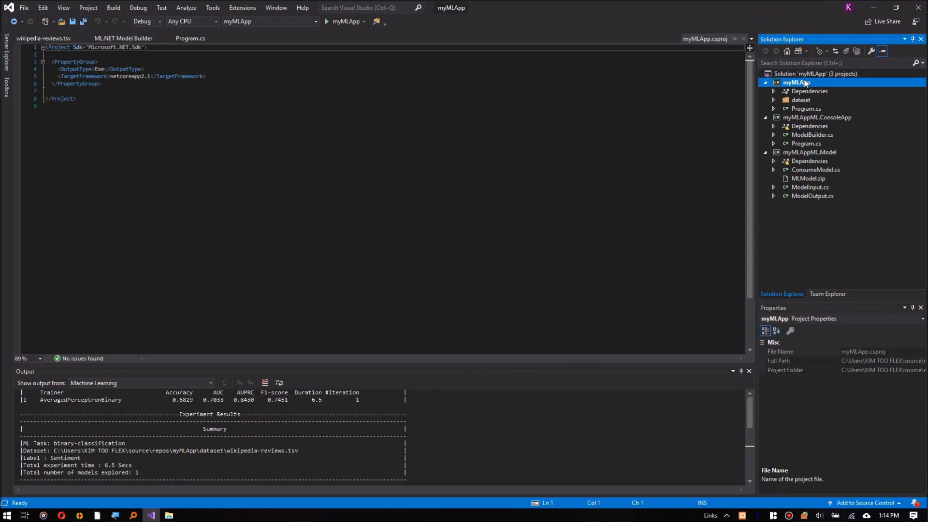
Open myMLApp's Program.cs and add the using MyMLAppML.Model directive
left_click(805, 108)
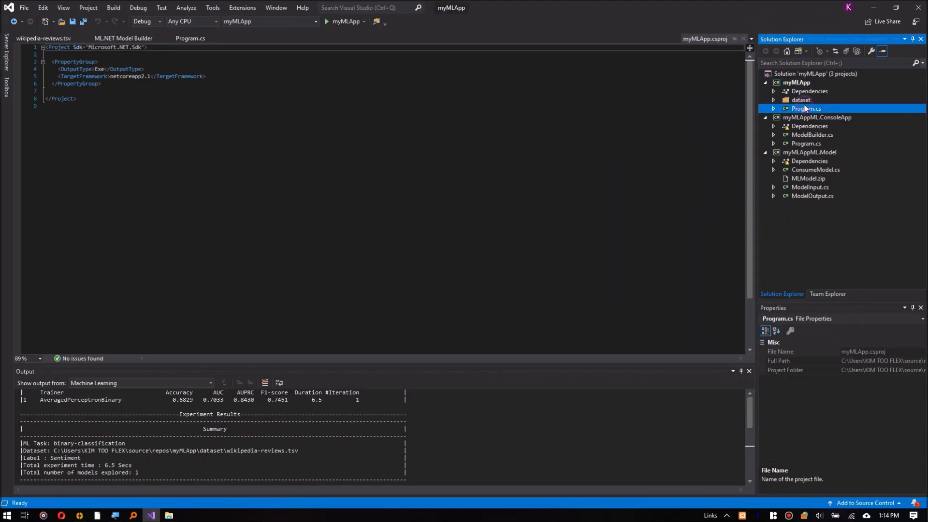
double_click(806, 108)
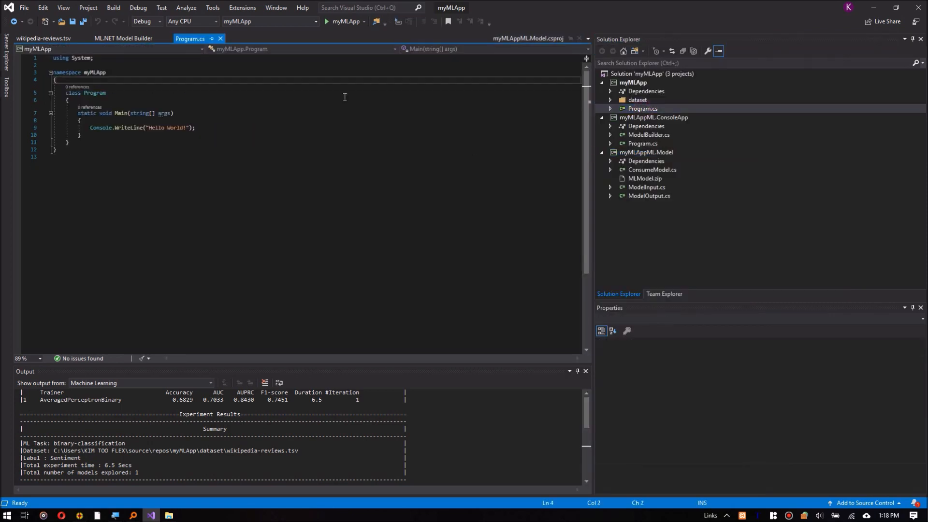
left_click(118, 64)
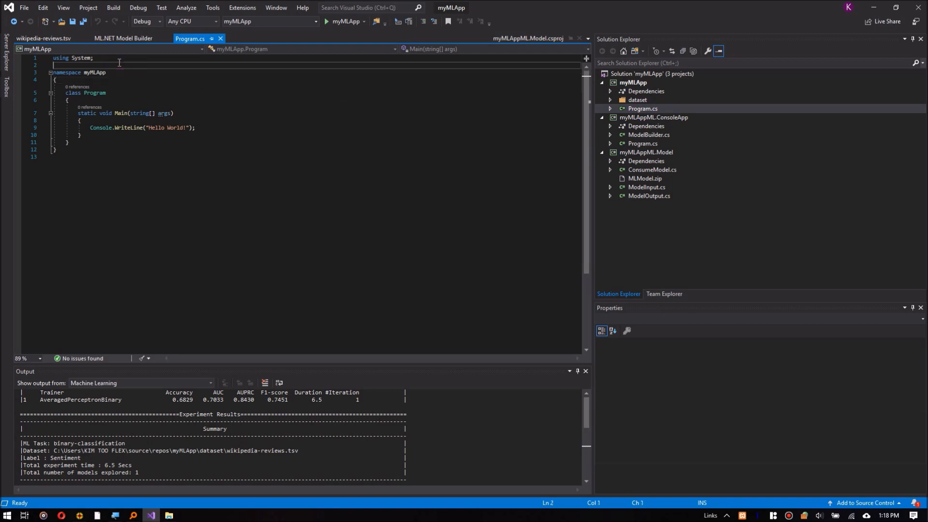
type("using MyMLAppML.Model;")
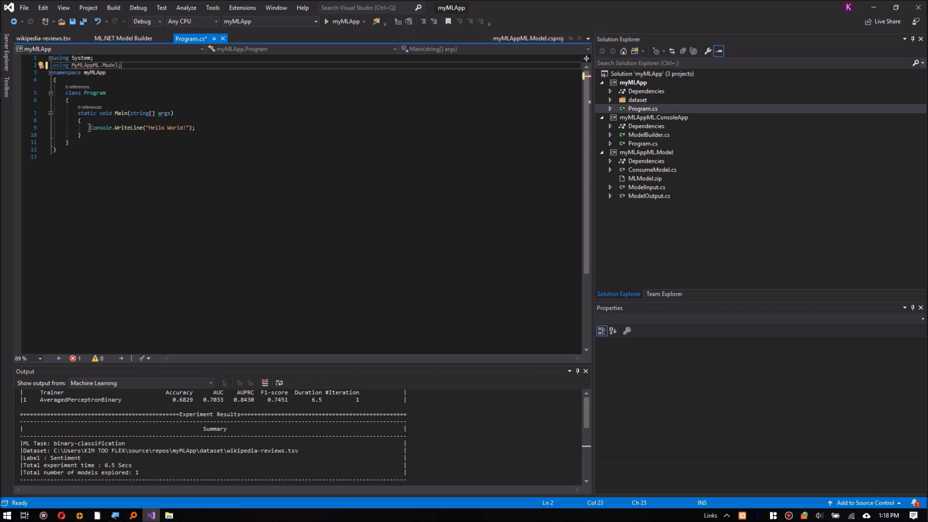
Replace Hello World with ModelInput for 'That is rude.', ConsumeModel.Predict and result output
triple_click(141, 127)
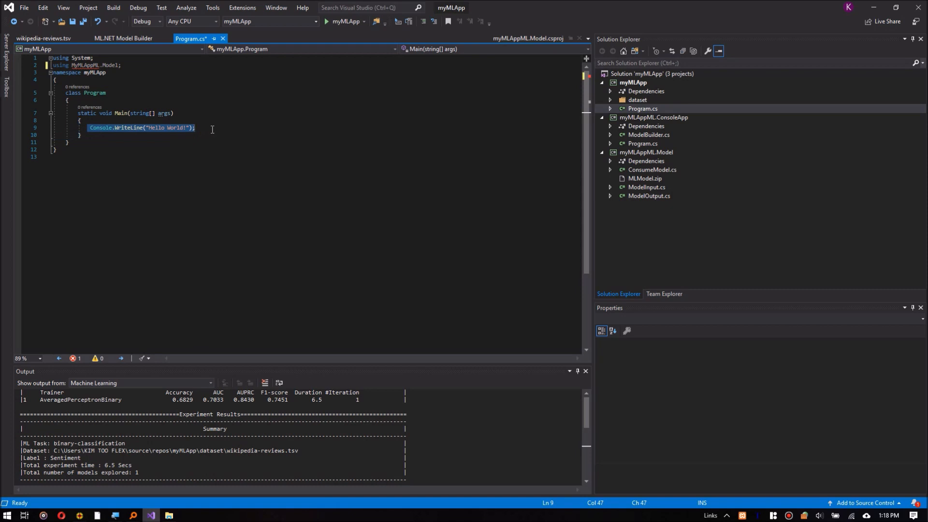
key("Delete")
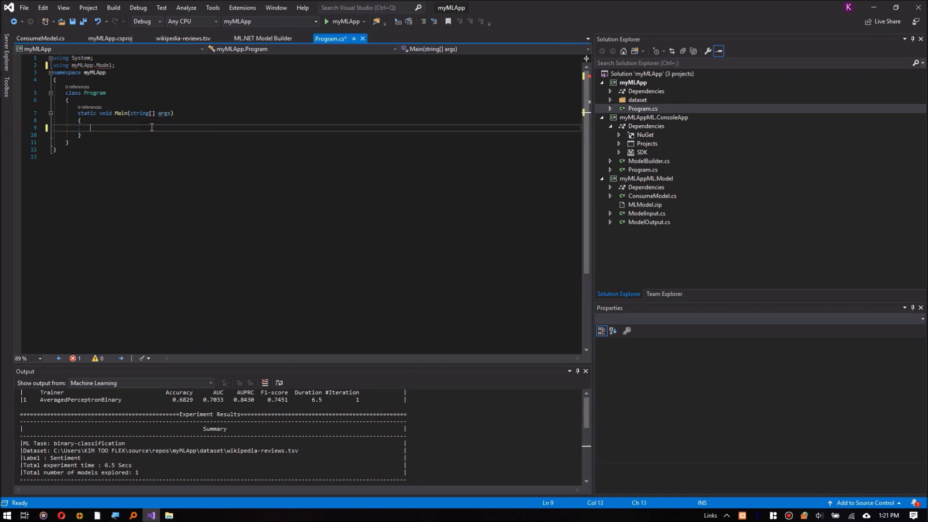
type("// Add input data")
type("var input = new ModelInpu")
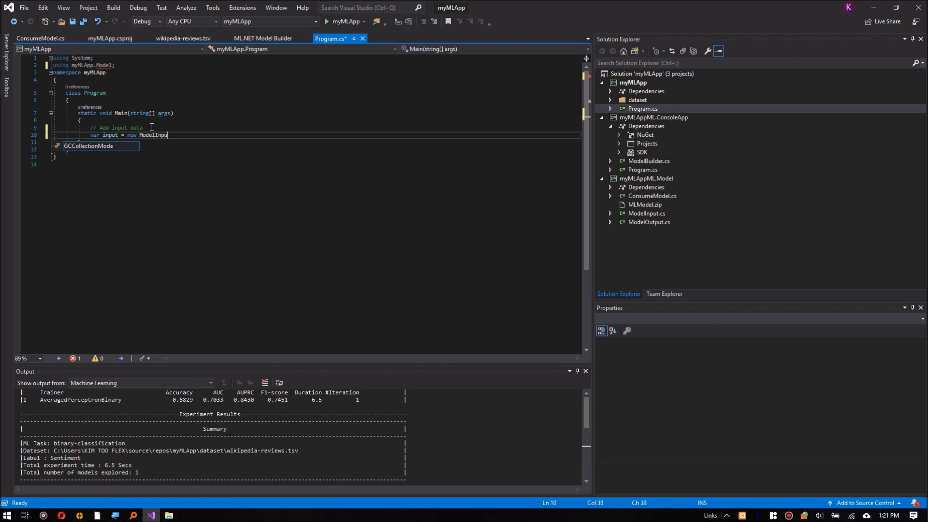
type("input.SentimentText = \"That is rude.\";")
type("// Load model and predict output o")
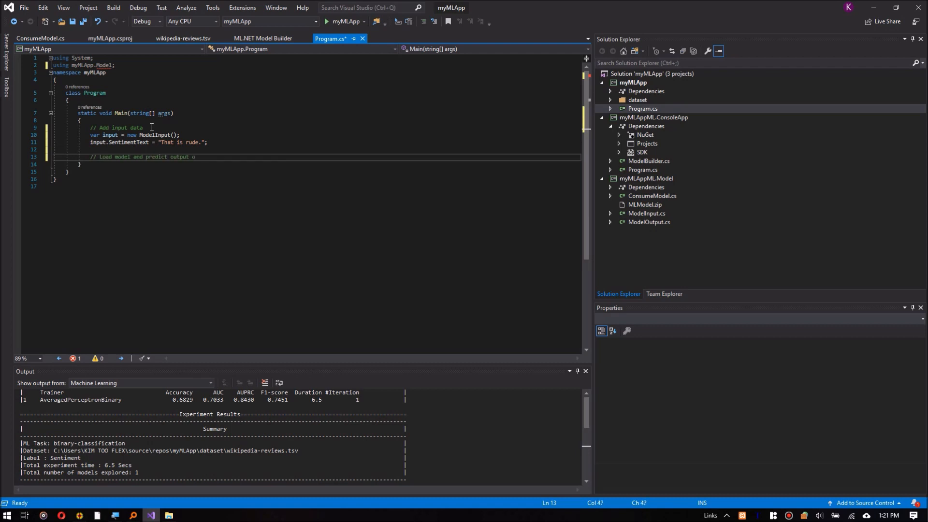
type("ModelOutput result = Consum")
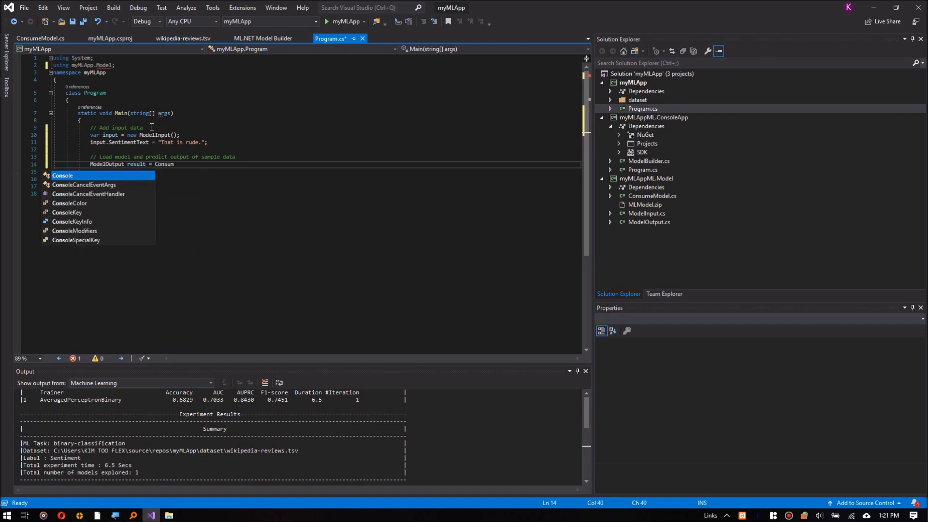
type("eModel.Predict(input);")
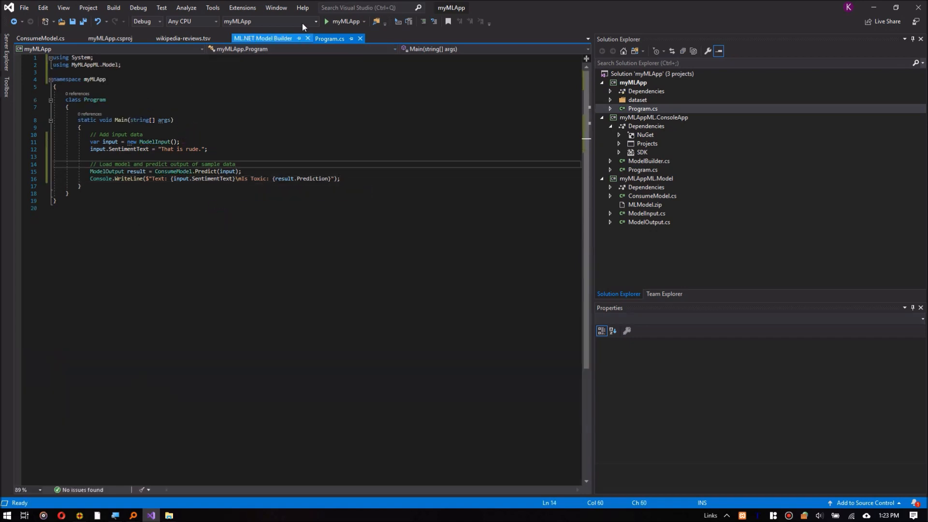
Run myMLApp so the console prints 'Text: That is rude.' with Is Toxic: True
left_click(342, 21)
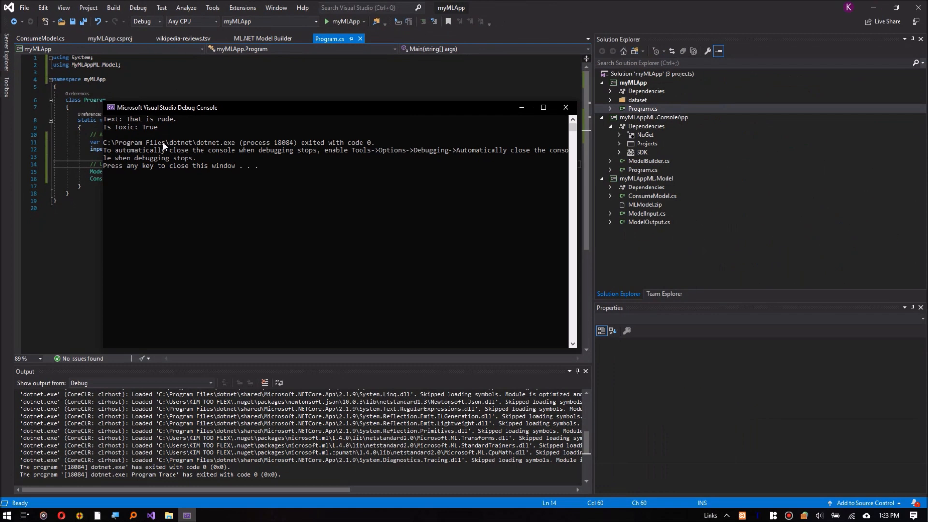
mouse_move(565, 107)
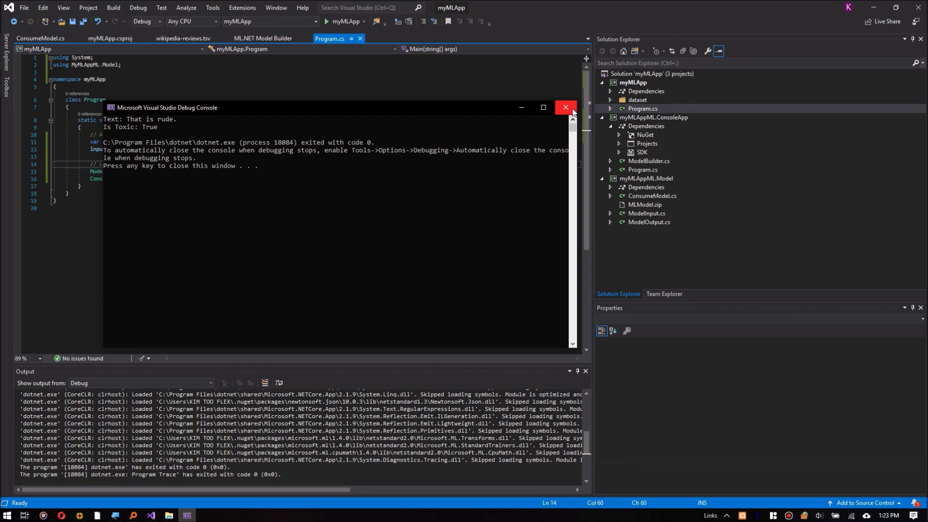
Change SentimentText to 'Thank you guys for watching, Please leave a like and subscribe' and rerun, getting Is Toxic: False
left_click(563, 108)
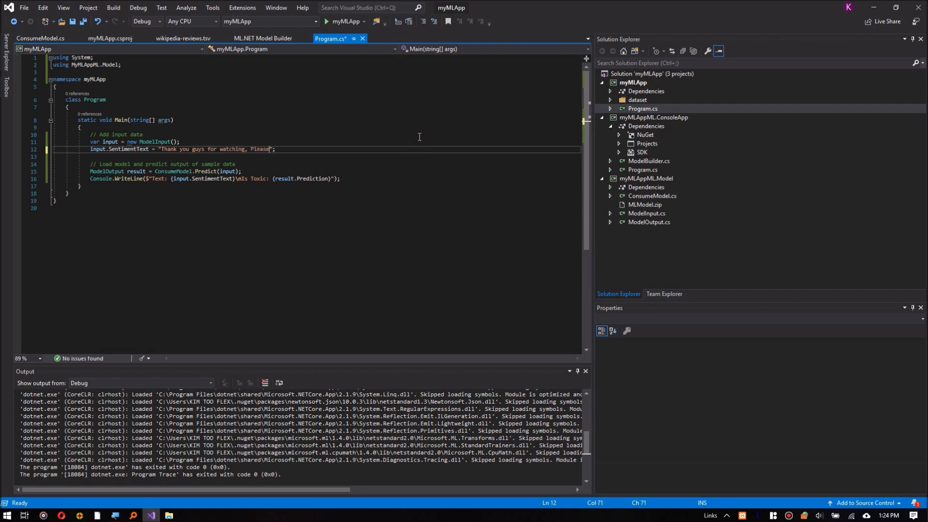
type("leave a like and s")
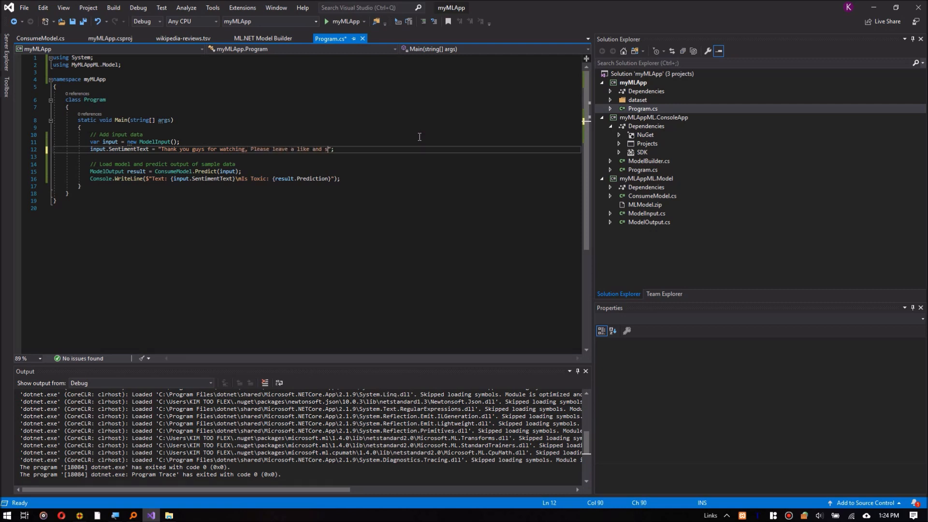
type("ubscribe")
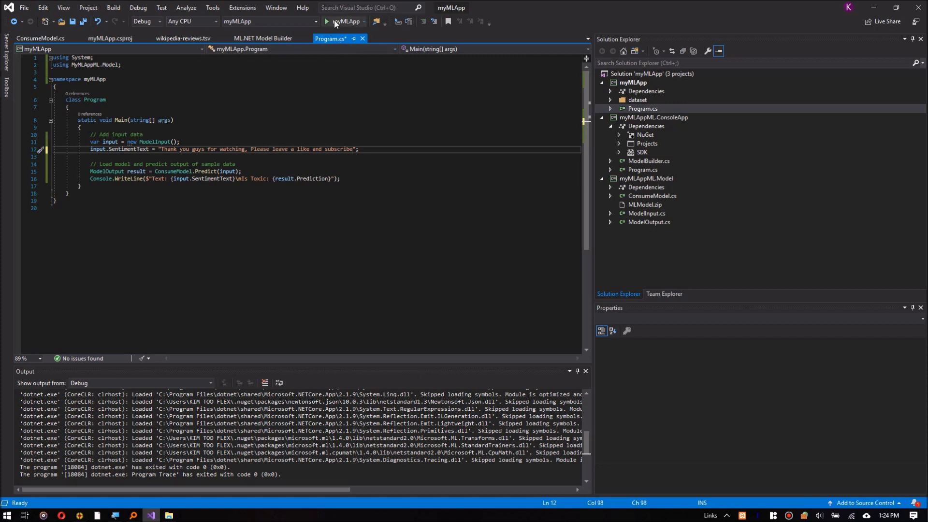
left_click(326, 21)
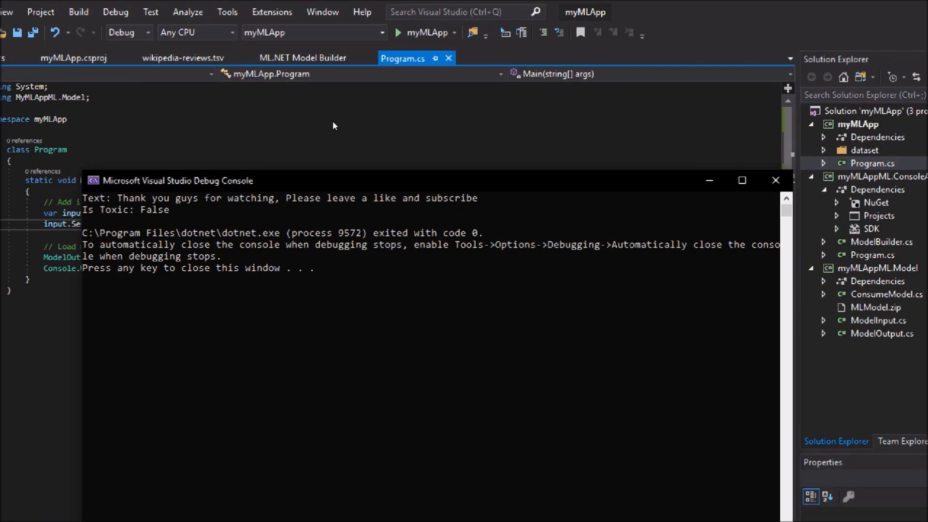
left_click_drag(177, 181, 178, 104)
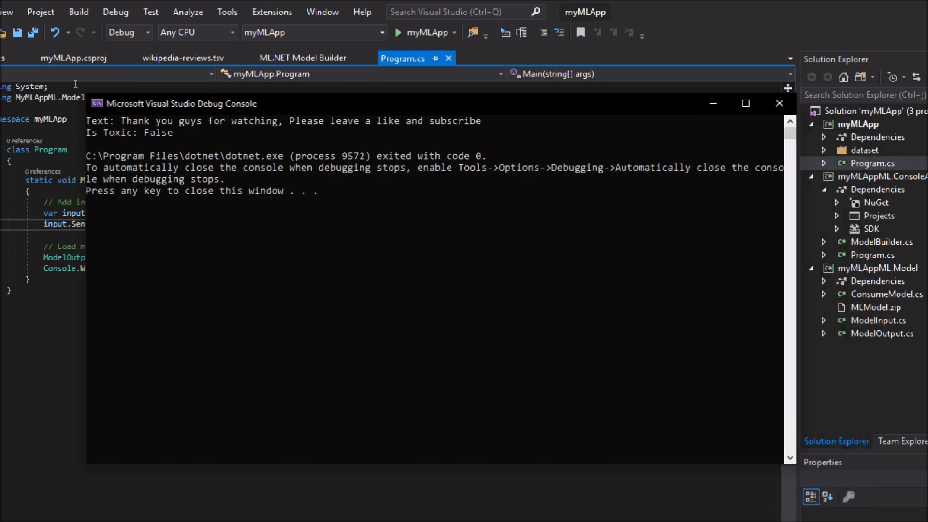